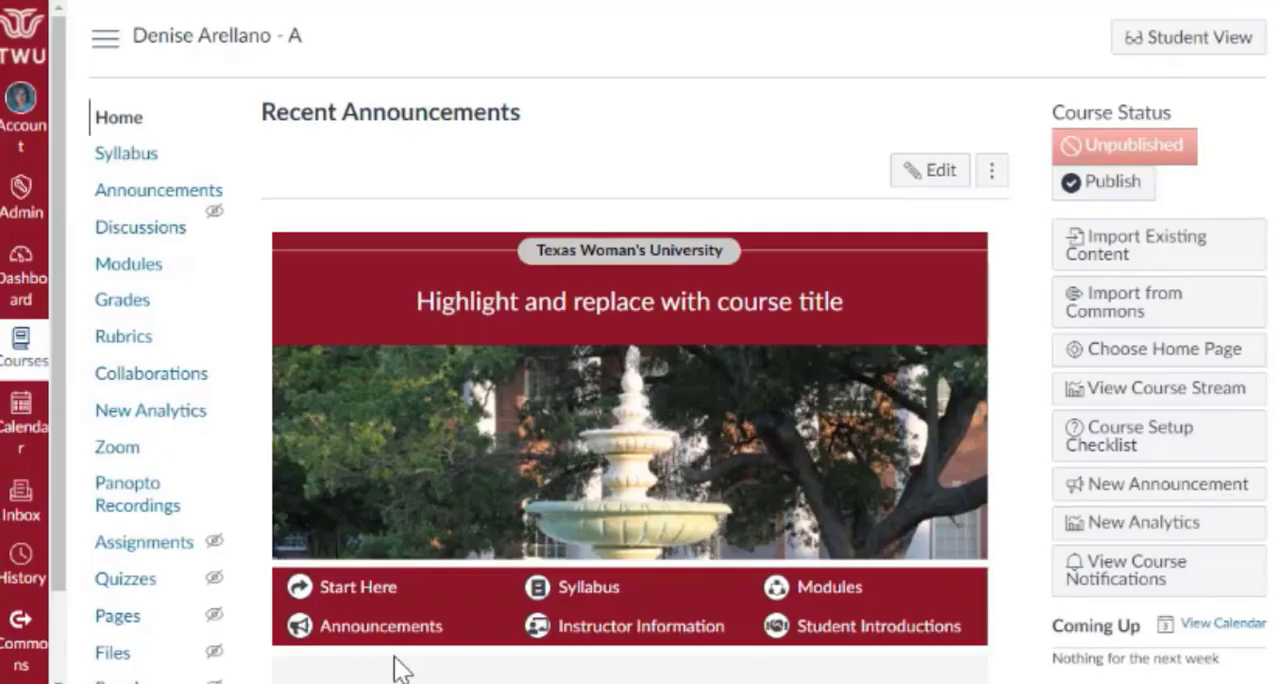
{"action": "mouse_move", "coordinate": [428, 168]}
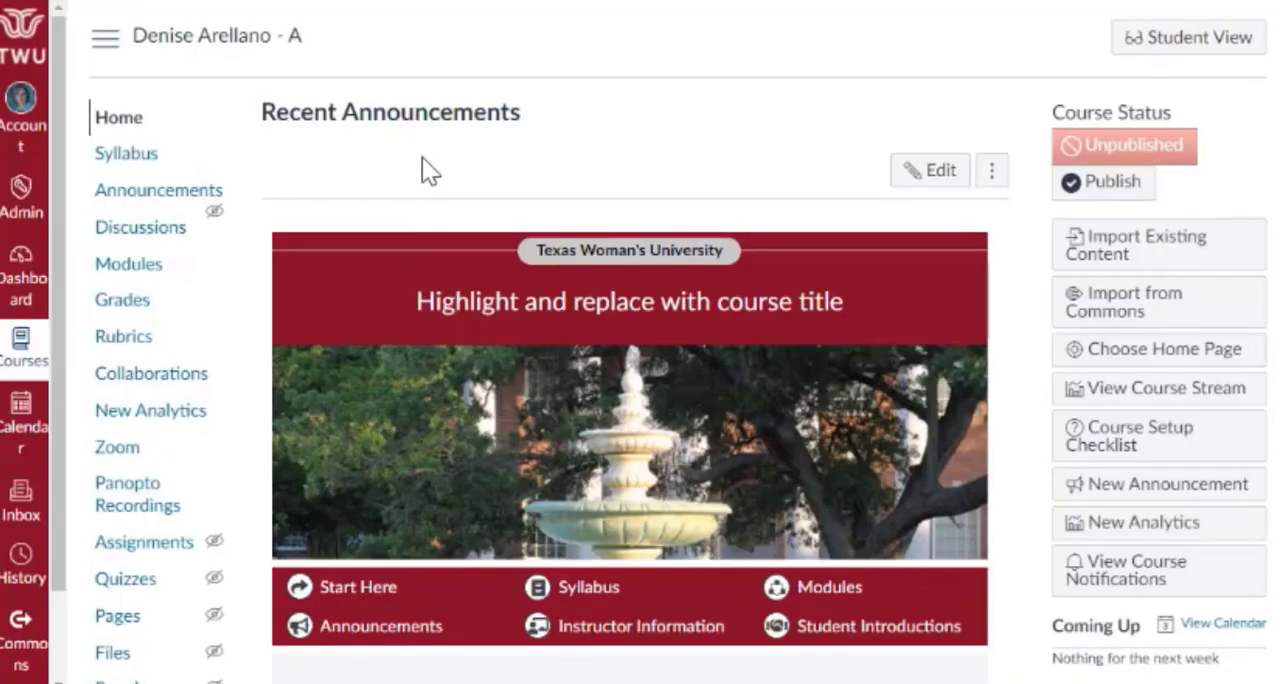
{"action": "mouse_move", "coordinate": [400, 156]}
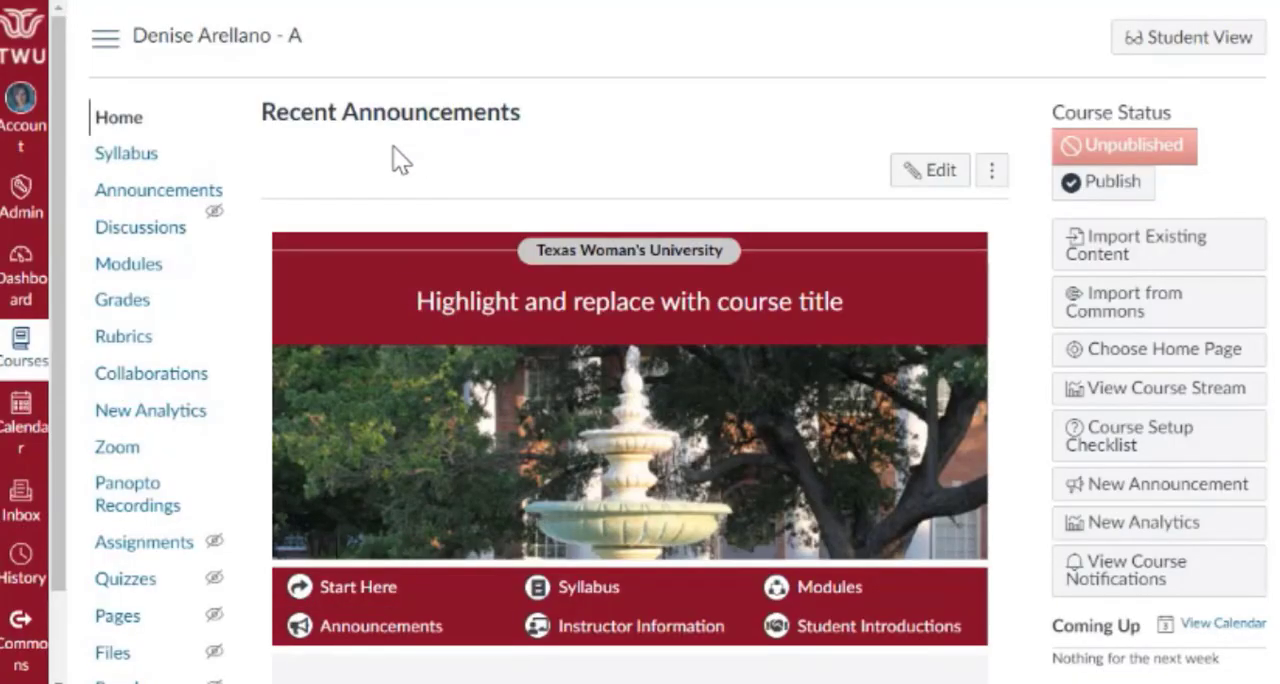
{"action": "mouse_move", "coordinate": [126, 492]}
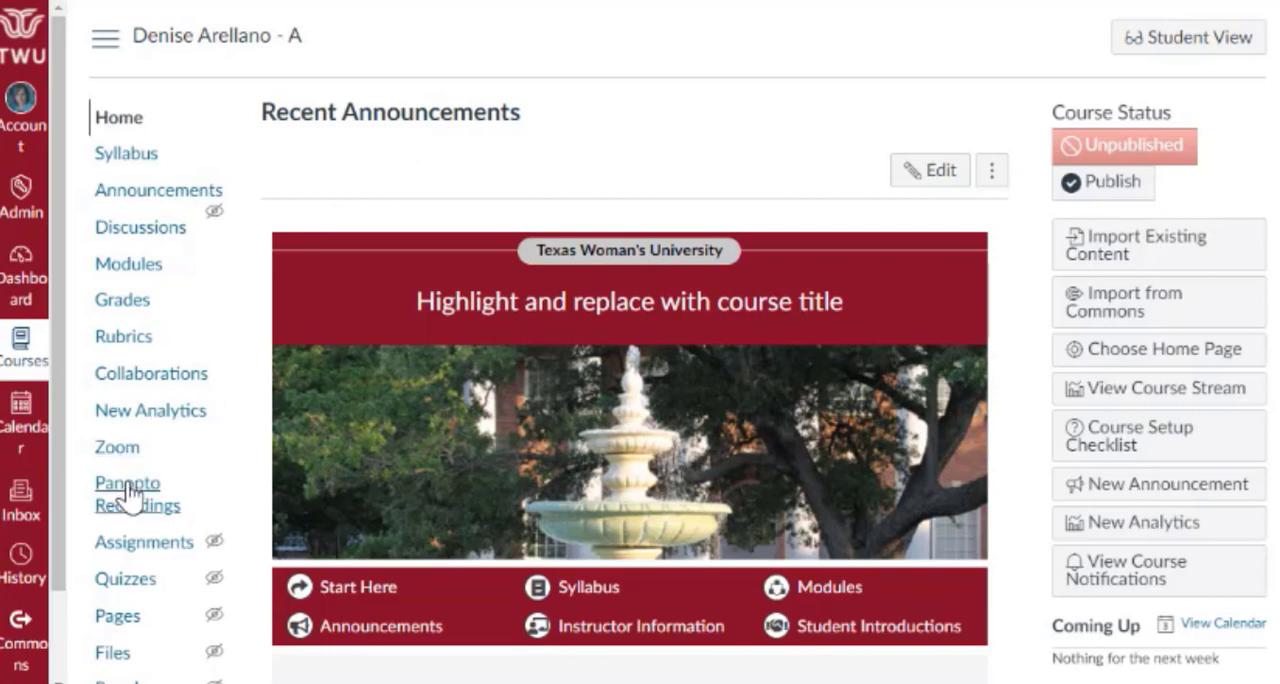
Show the course's Panopto recordings and the Strengths demo video's settings overview.
{"action": "left_click", "coordinate": [136, 492]}
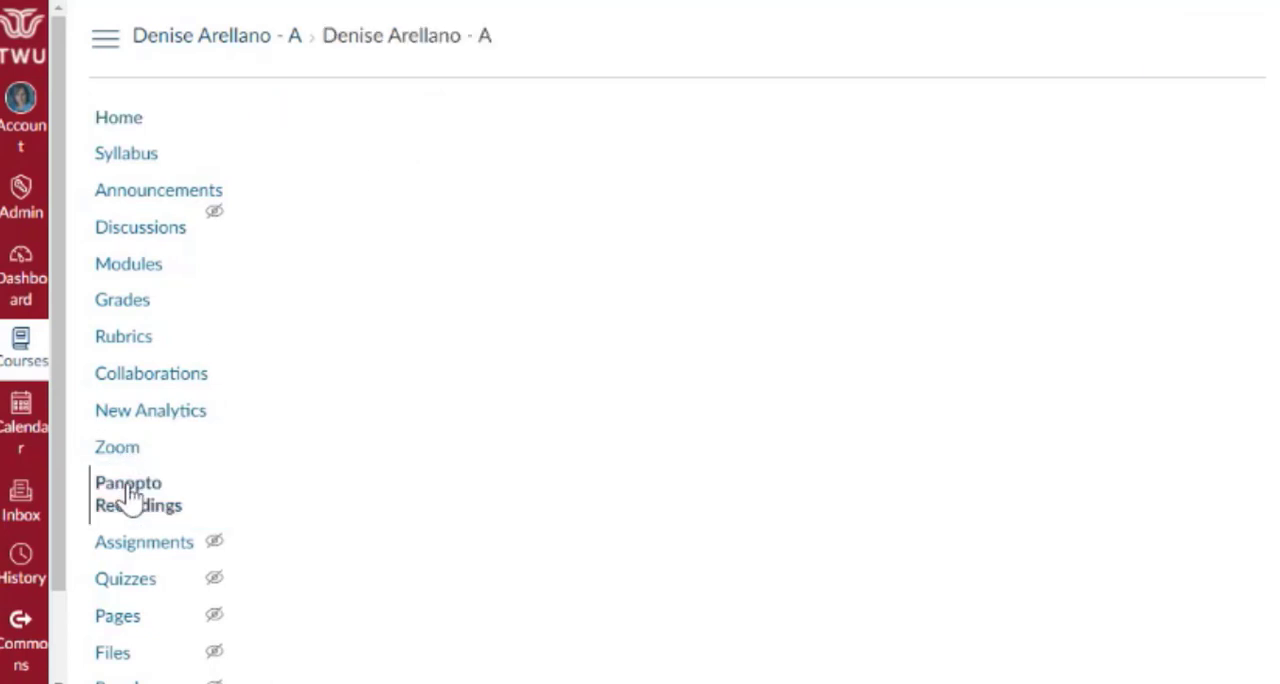
{"action": "left_click", "coordinate": [128, 494]}
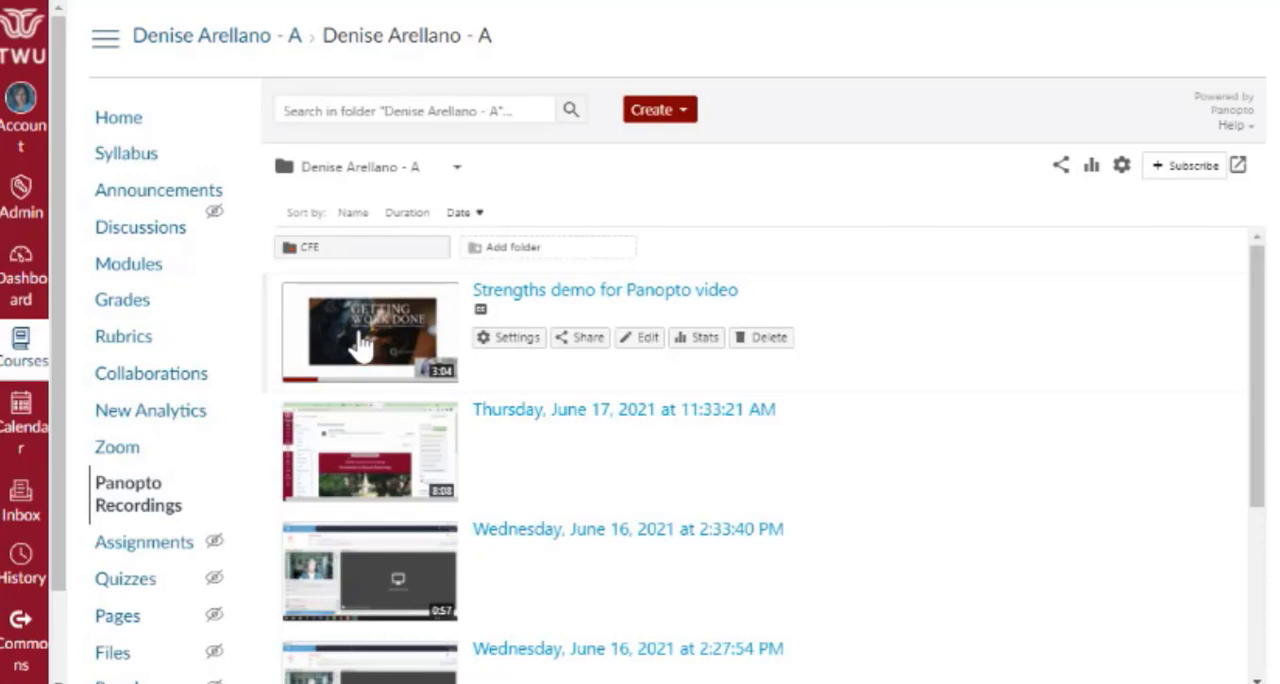
{"action": "left_click", "coordinate": [510, 336]}
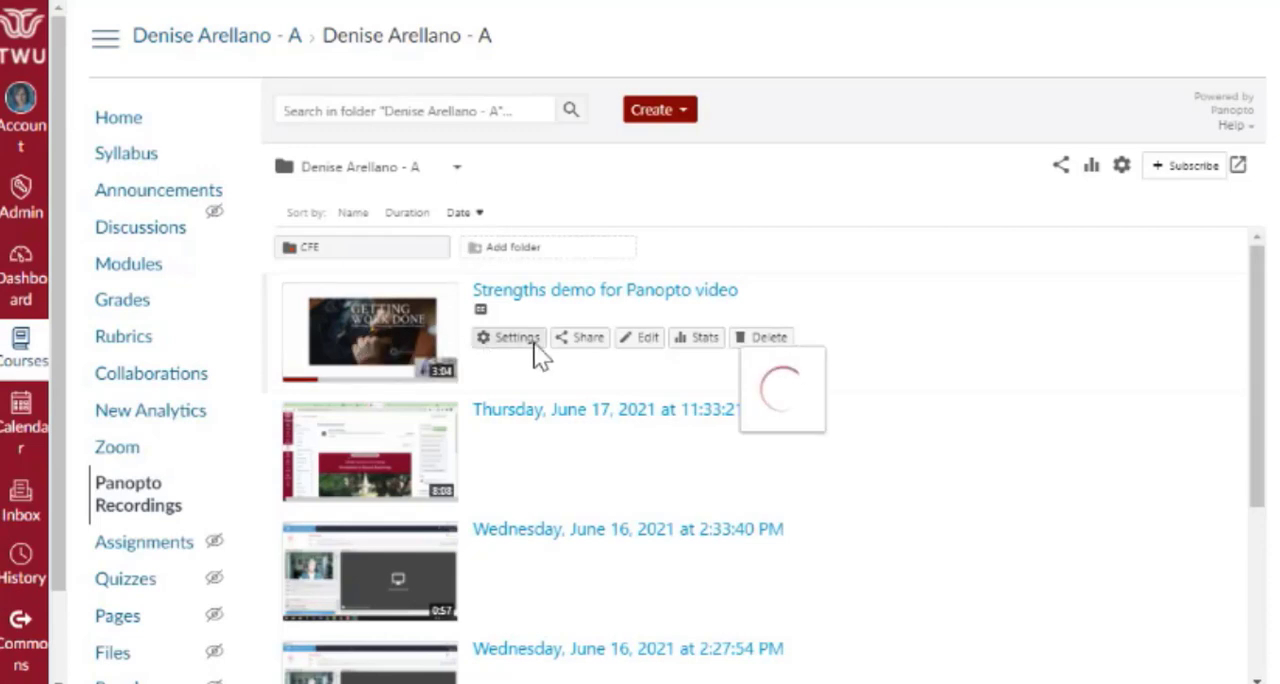
{"action": "left_click", "coordinate": [516, 336]}
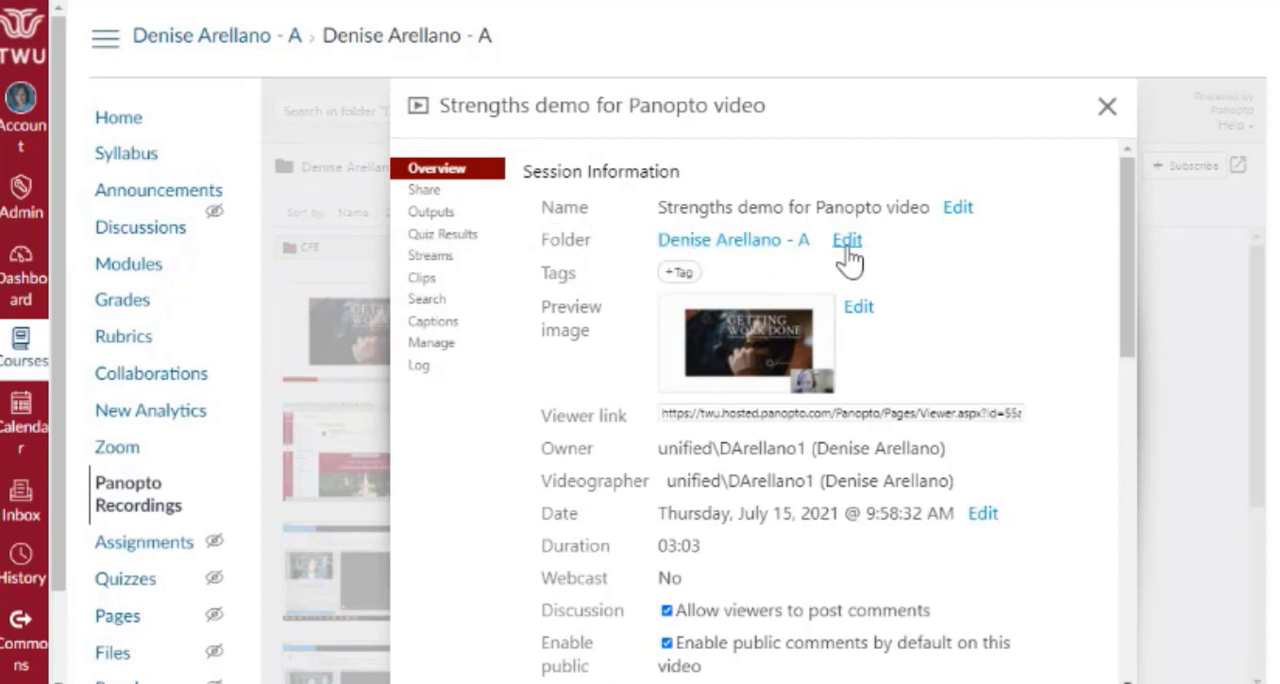
Change the Strengths demo session's folder to Denise's Sandbox and save it.
{"action": "left_click", "coordinate": [846, 240]}
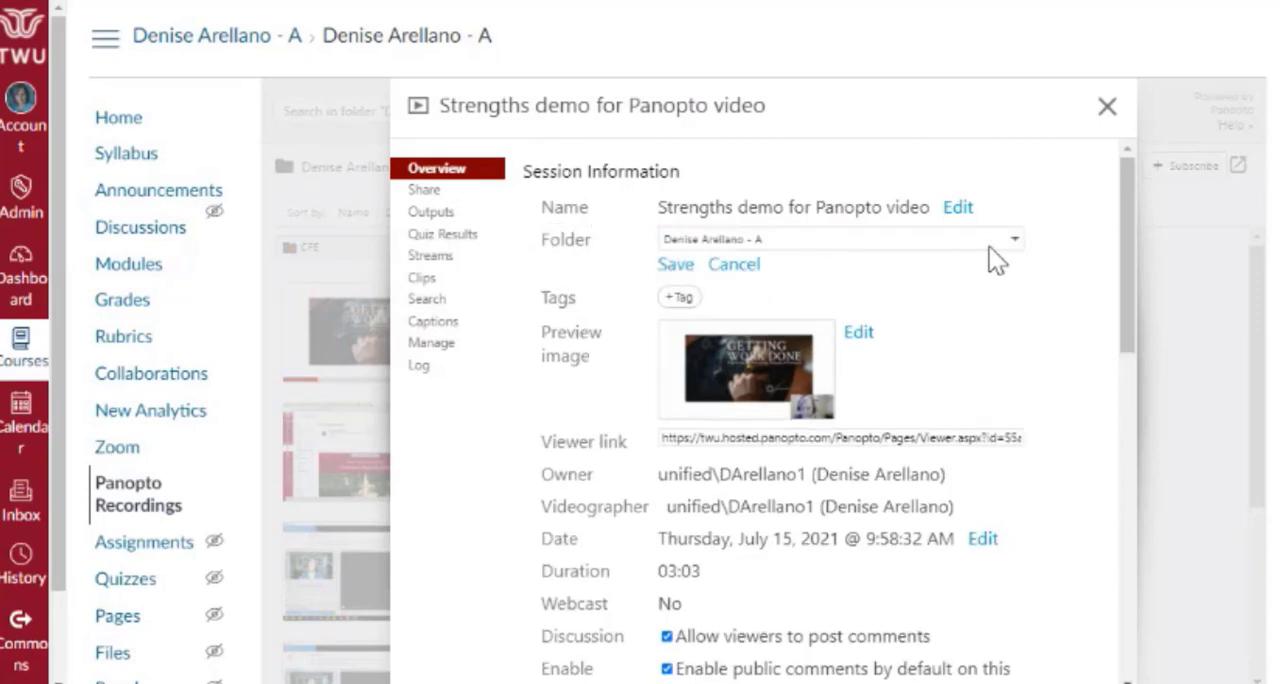
{"action": "left_click", "coordinate": [1012, 238]}
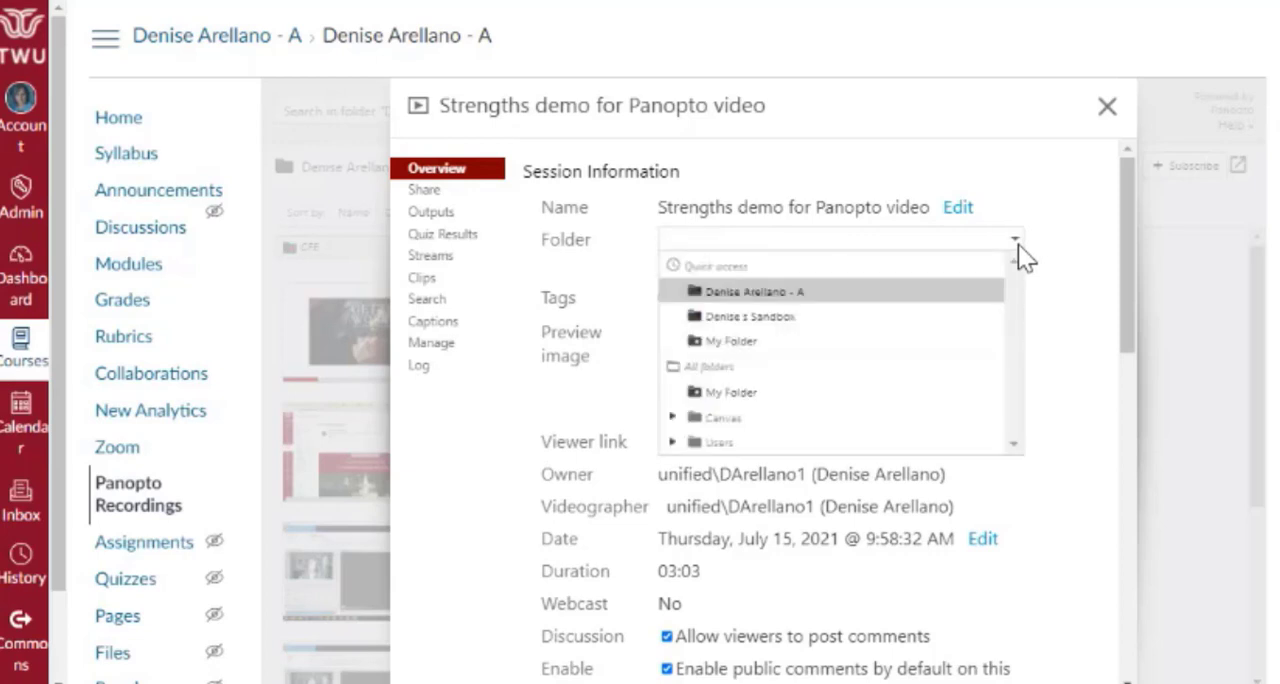
{"action": "mouse_move", "coordinate": [768, 296]}
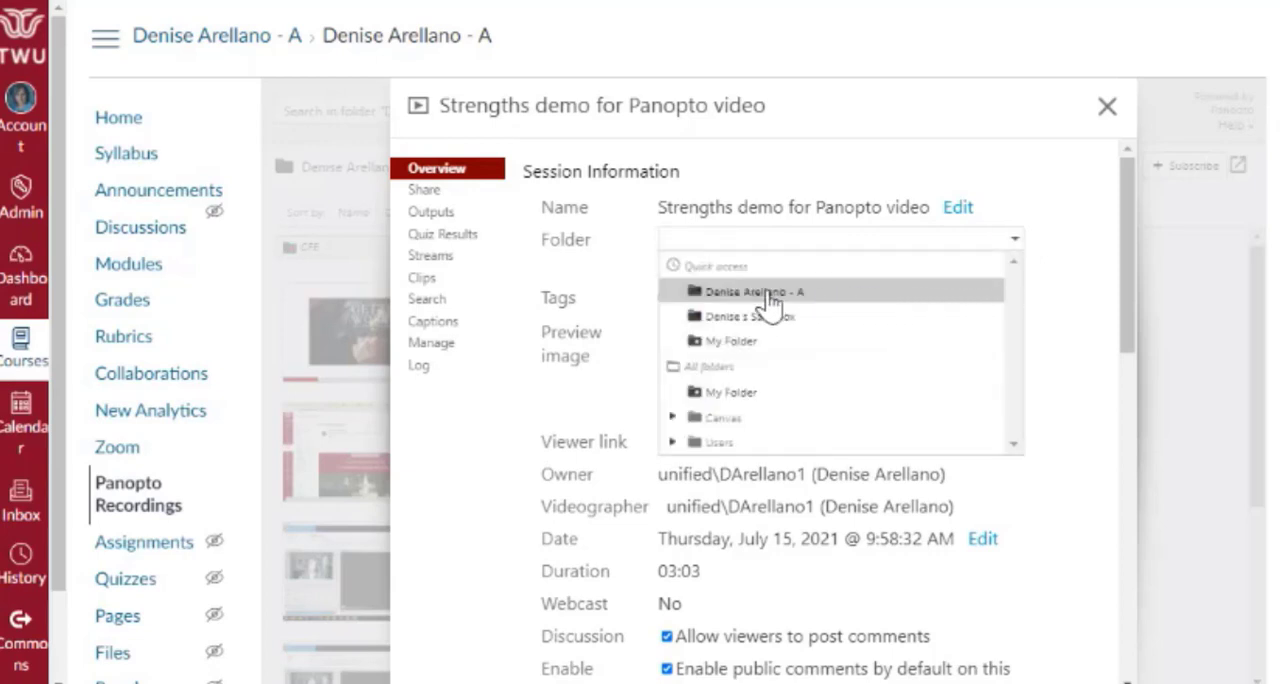
{"action": "mouse_move", "coordinate": [764, 392]}
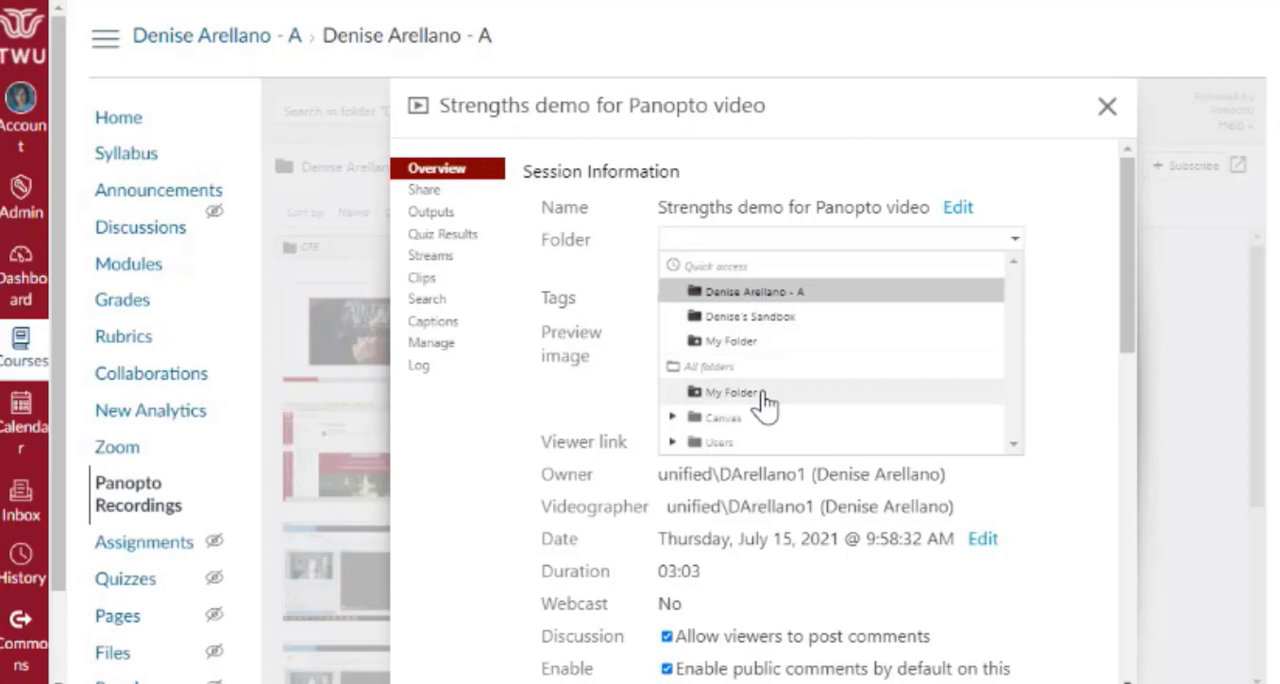
{"action": "left_click", "coordinate": [672, 416]}
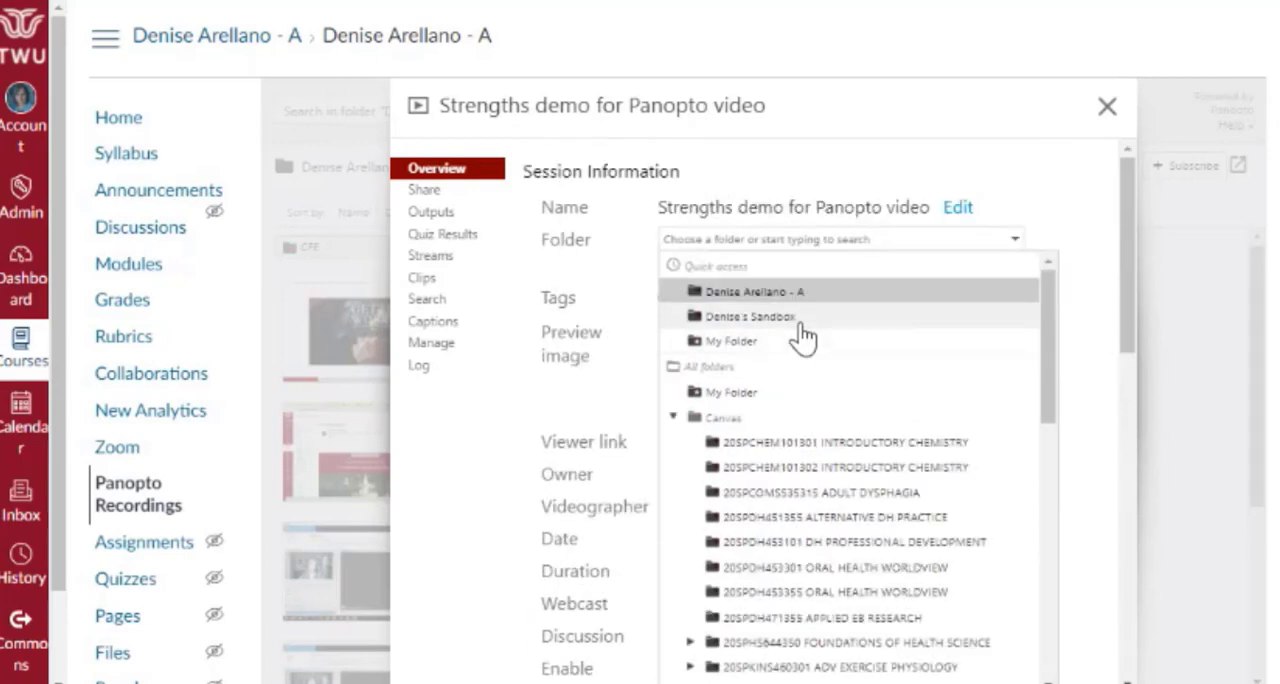
{"action": "left_click", "coordinate": [744, 316]}
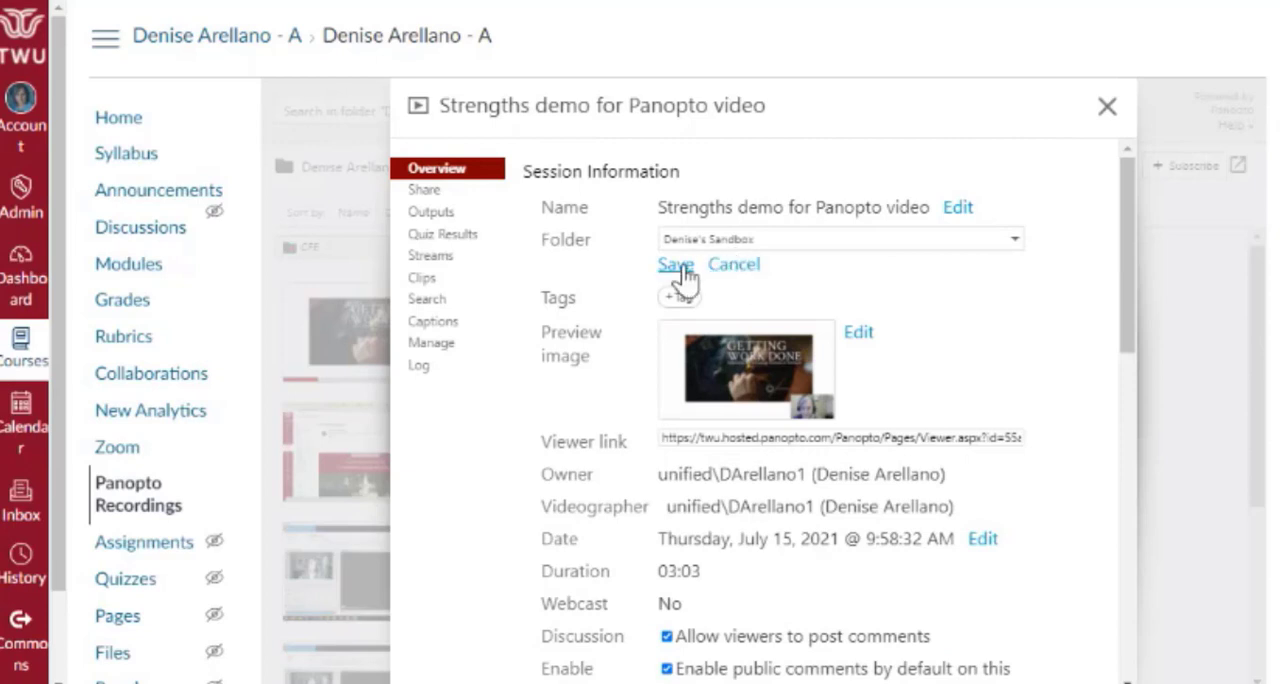
{"action": "left_click", "coordinate": [676, 264]}
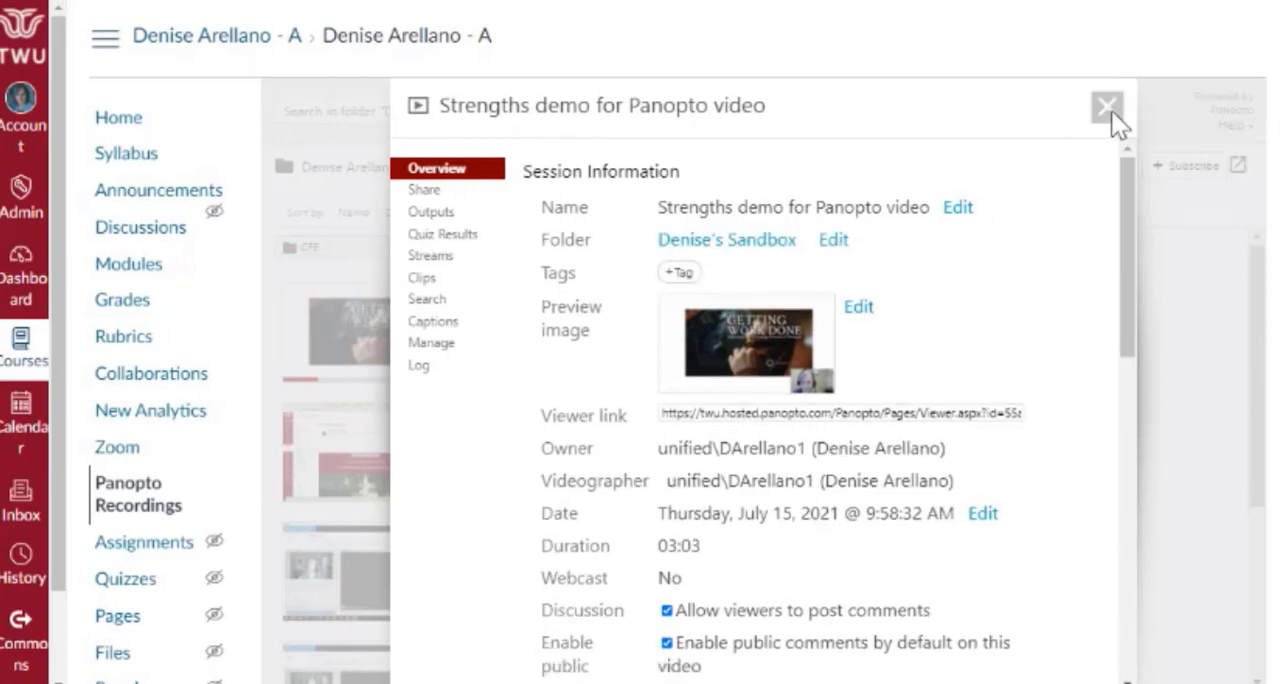
{"action": "left_click", "coordinate": [1106, 106]}
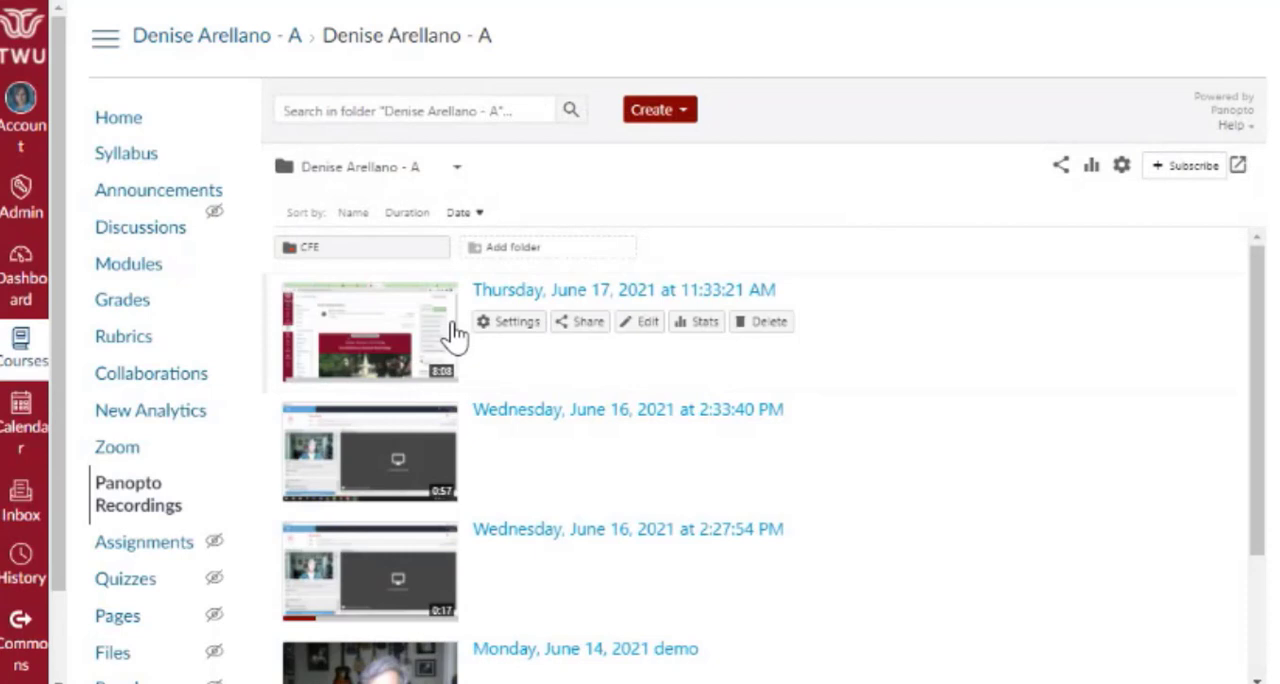
{"action": "mouse_move", "coordinate": [890, 340]}
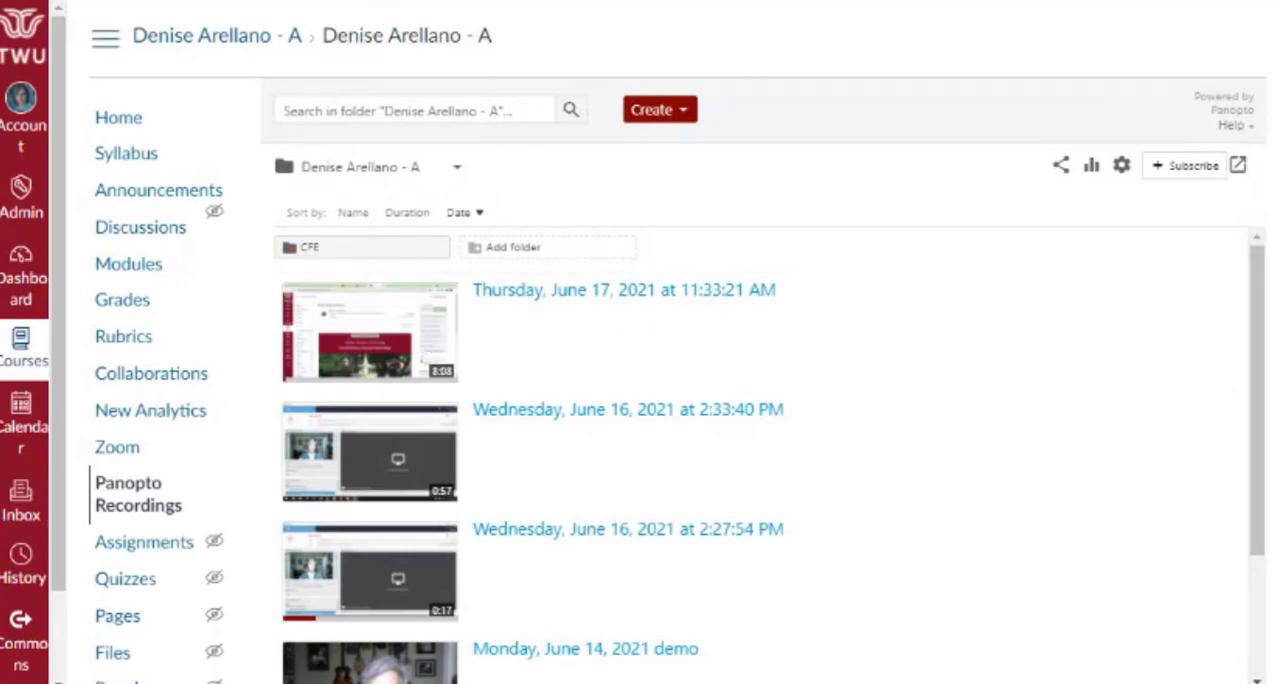
View the sandbox course's Panopto Recordings listing the Strengths demo video.
{"action": "left_click", "coordinate": [118, 116]}
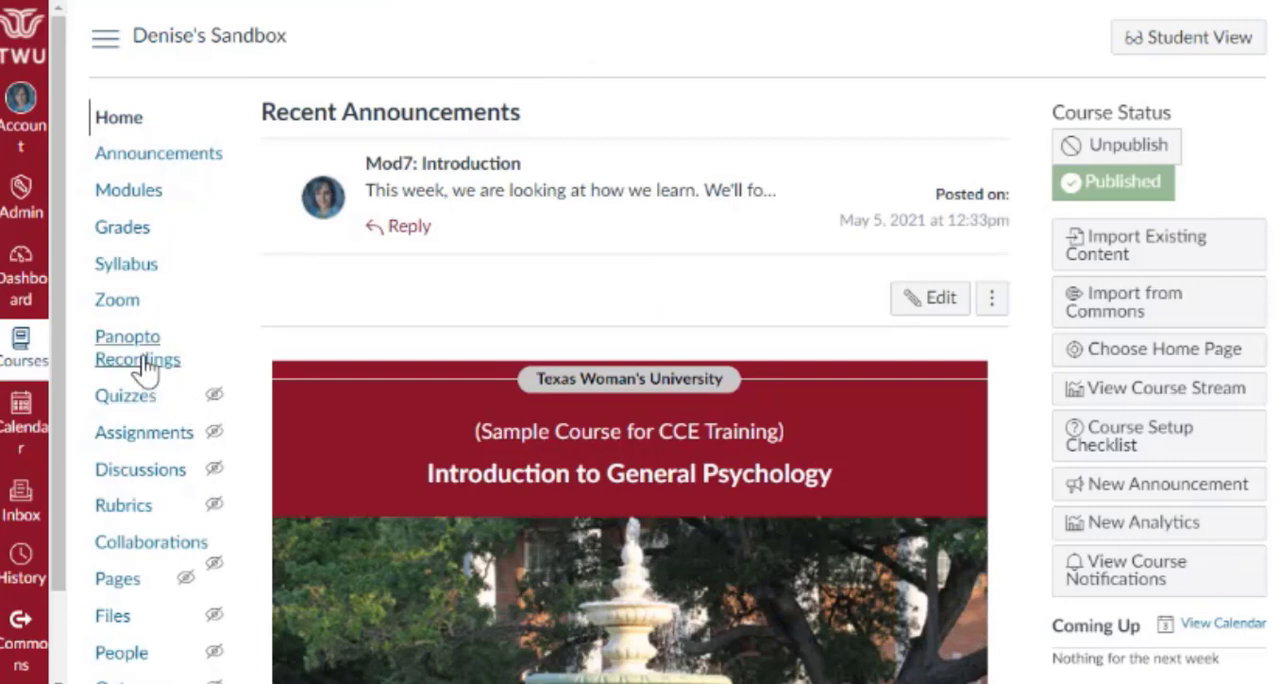
{"action": "left_click", "coordinate": [136, 348]}
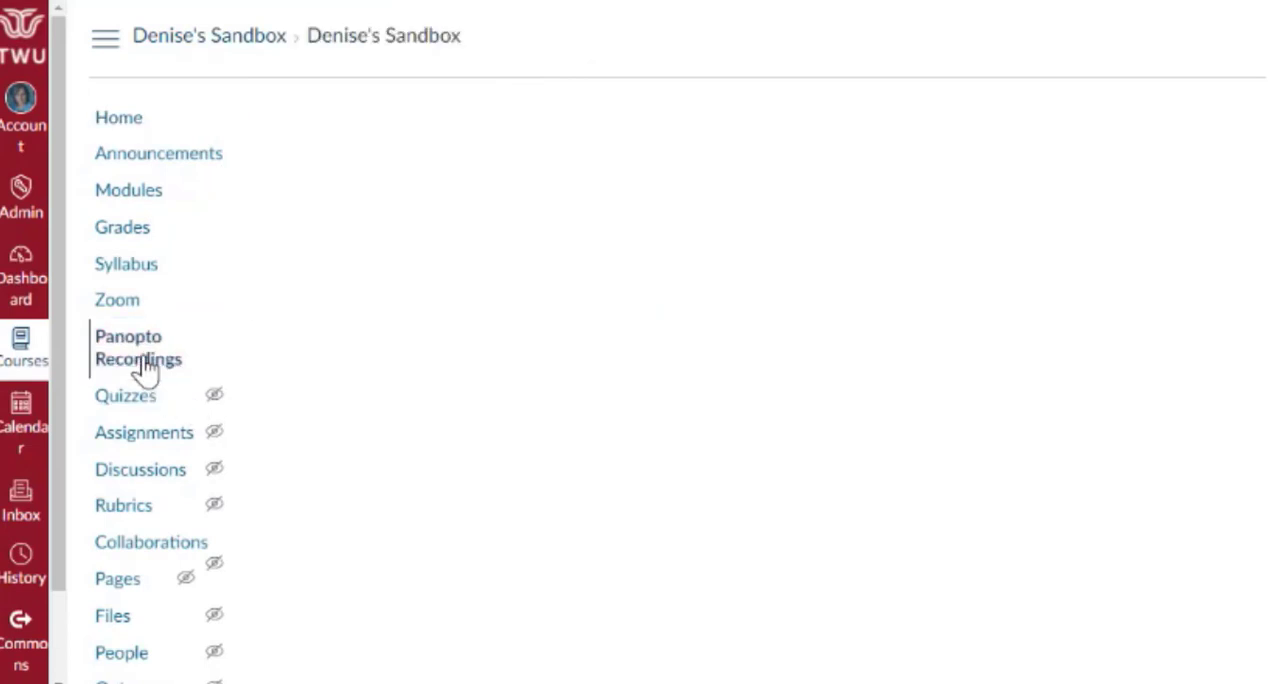
{"action": "left_click", "coordinate": [138, 348]}
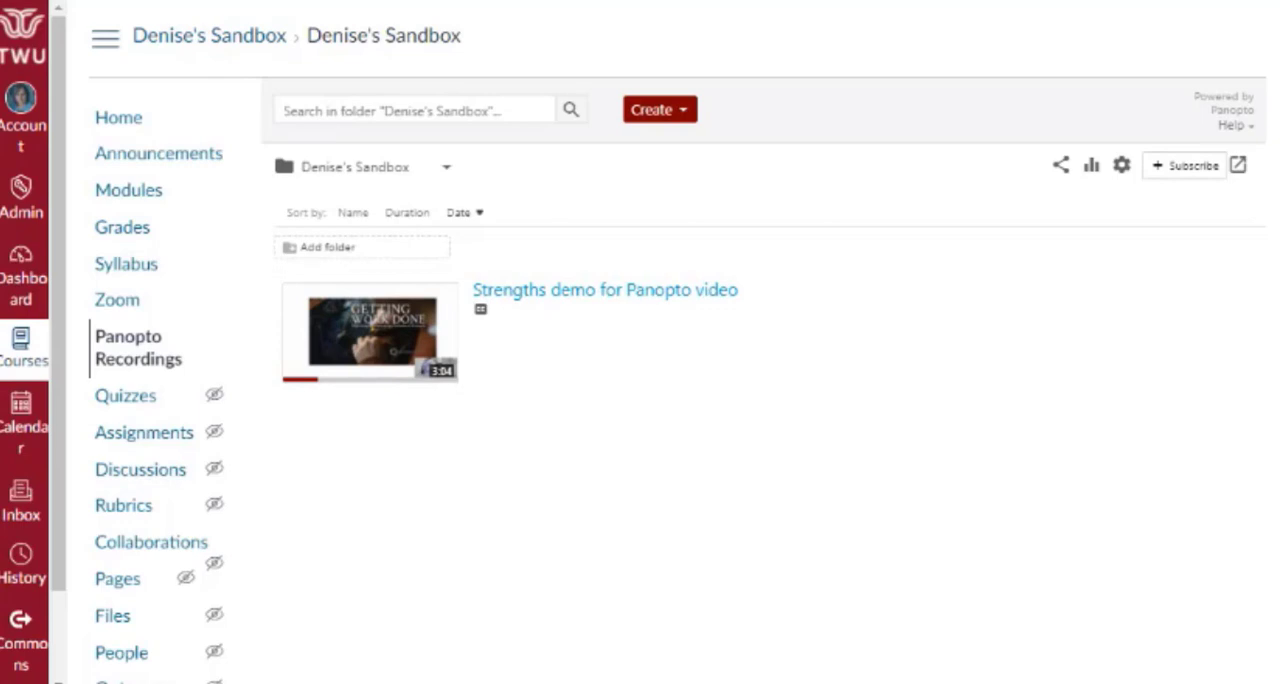
{"action": "mouse_move", "coordinate": [1218, 44]}
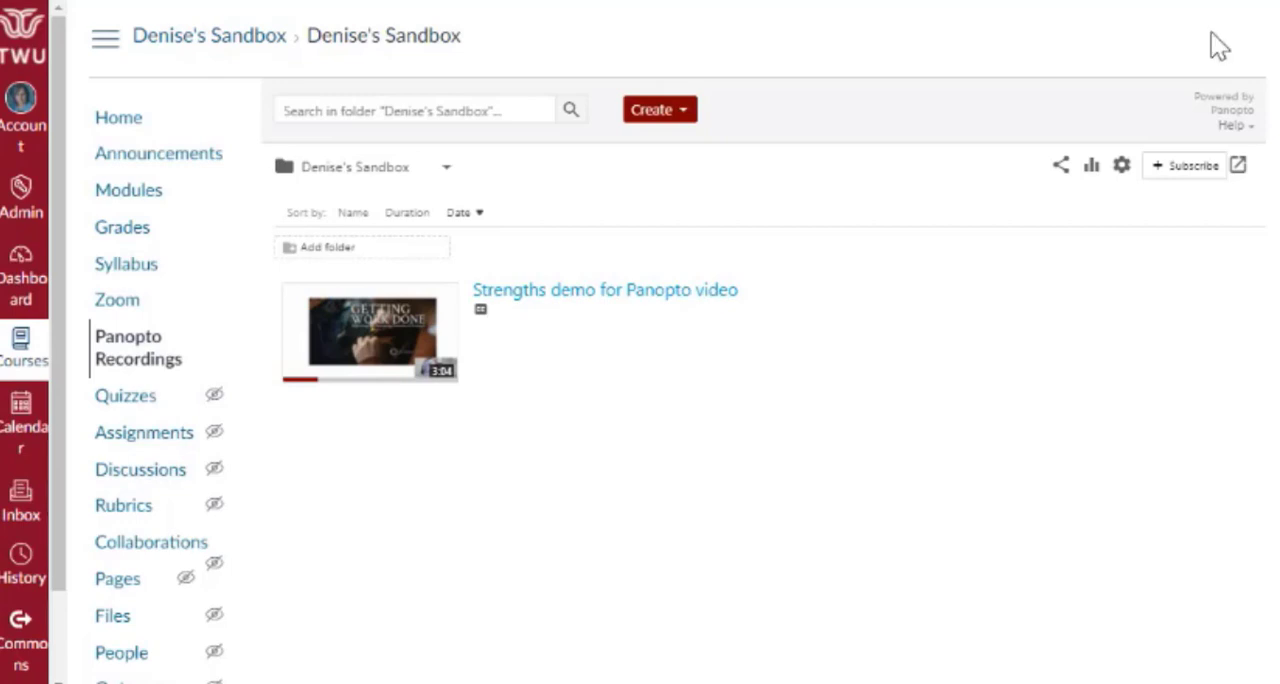
{"action": "mouse_move", "coordinate": [1240, 164]}
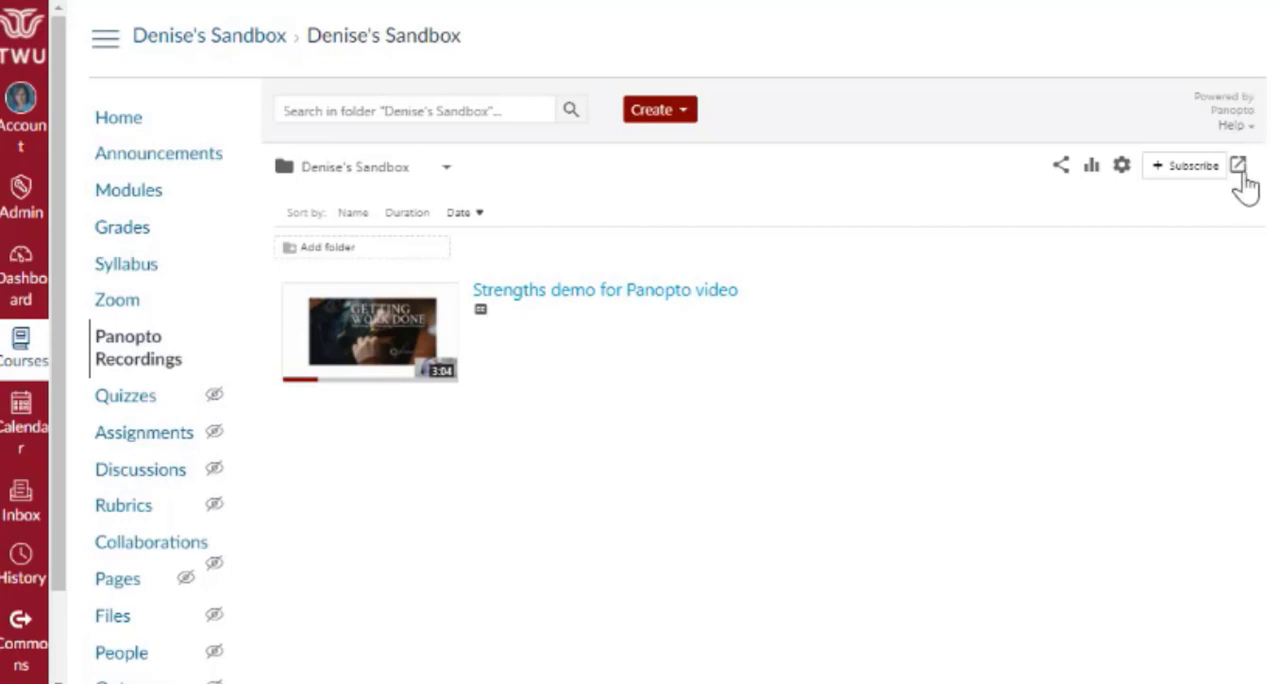
{"action": "mouse_move", "coordinate": [1240, 164]}
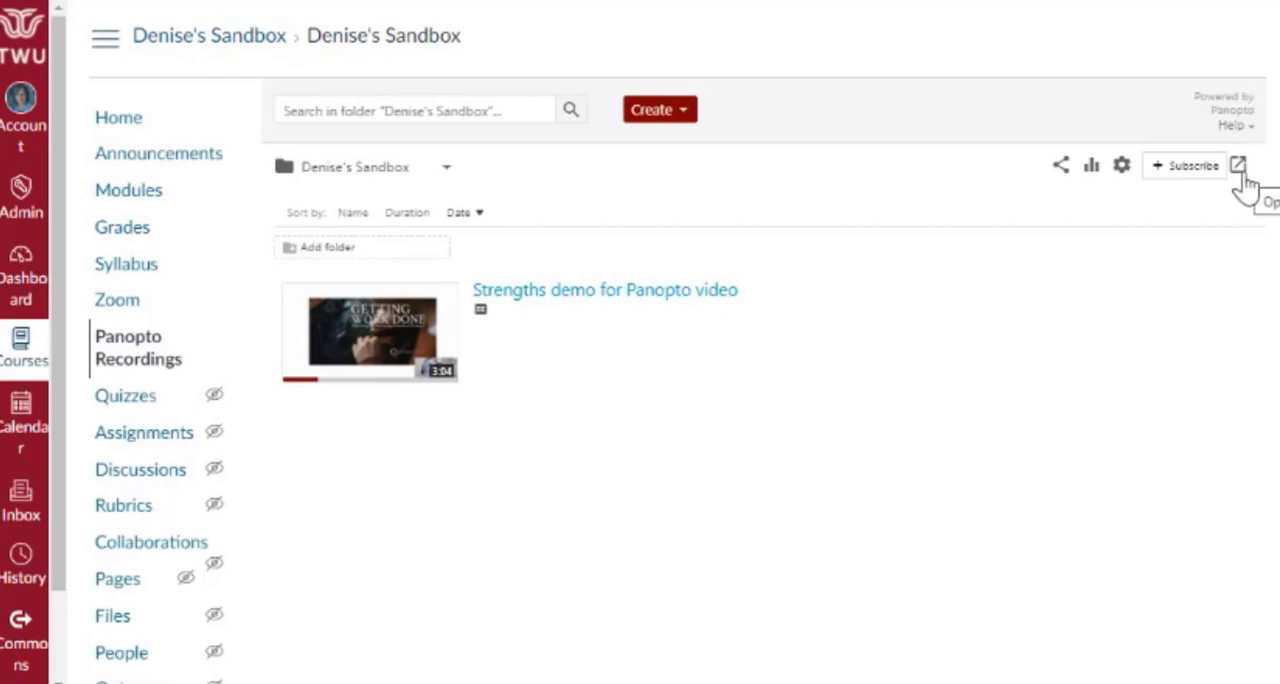
{"action": "left_click", "coordinate": [1238, 164]}
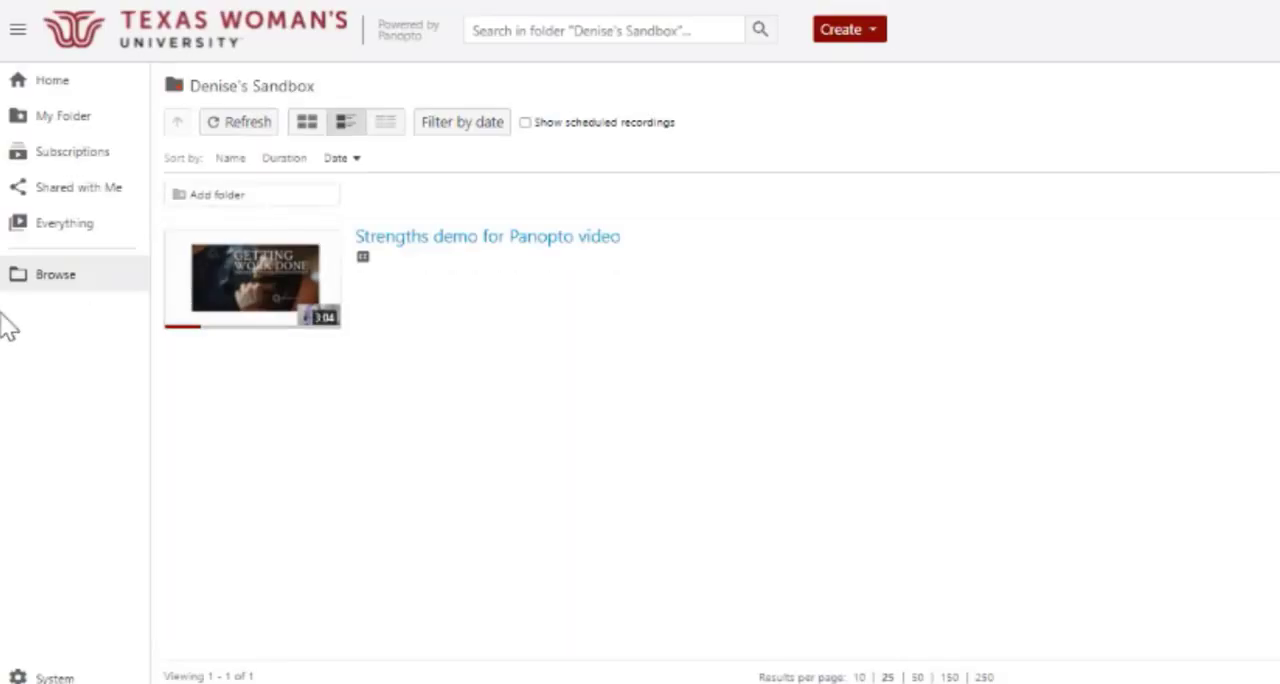
{"action": "left_click", "coordinate": [56, 274]}
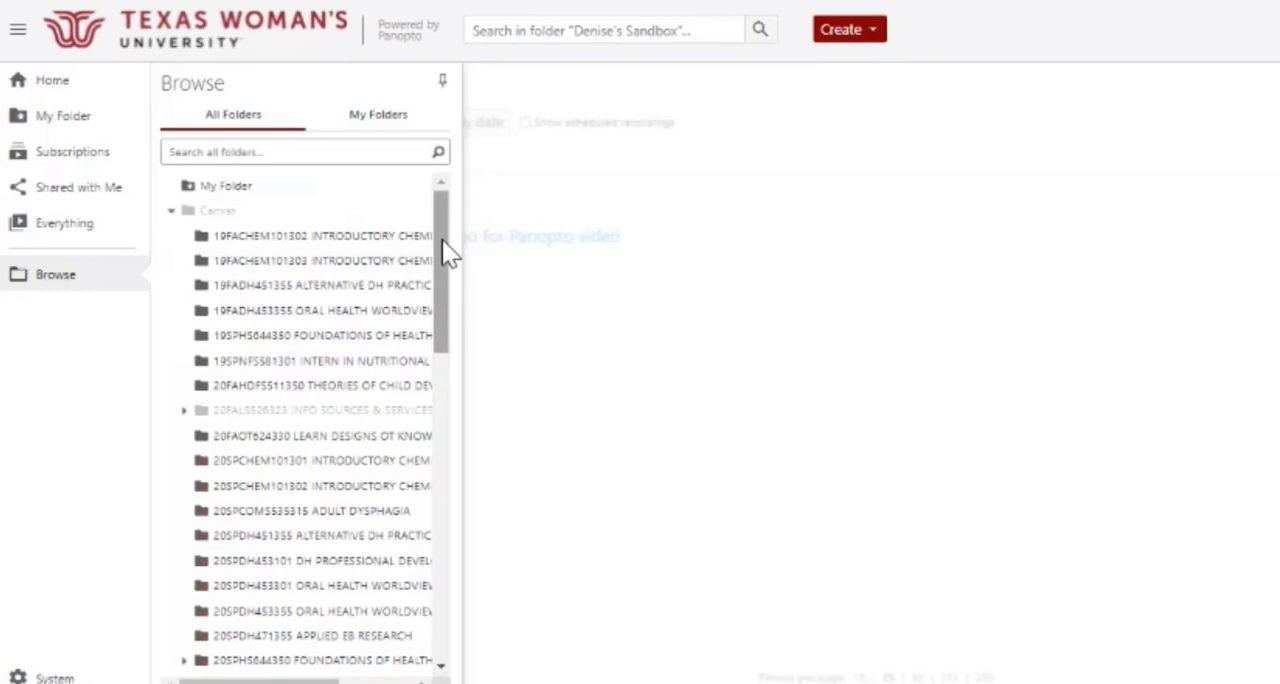
{"action": "scroll", "scroll_direction": "down", "scroll_amount": 3}
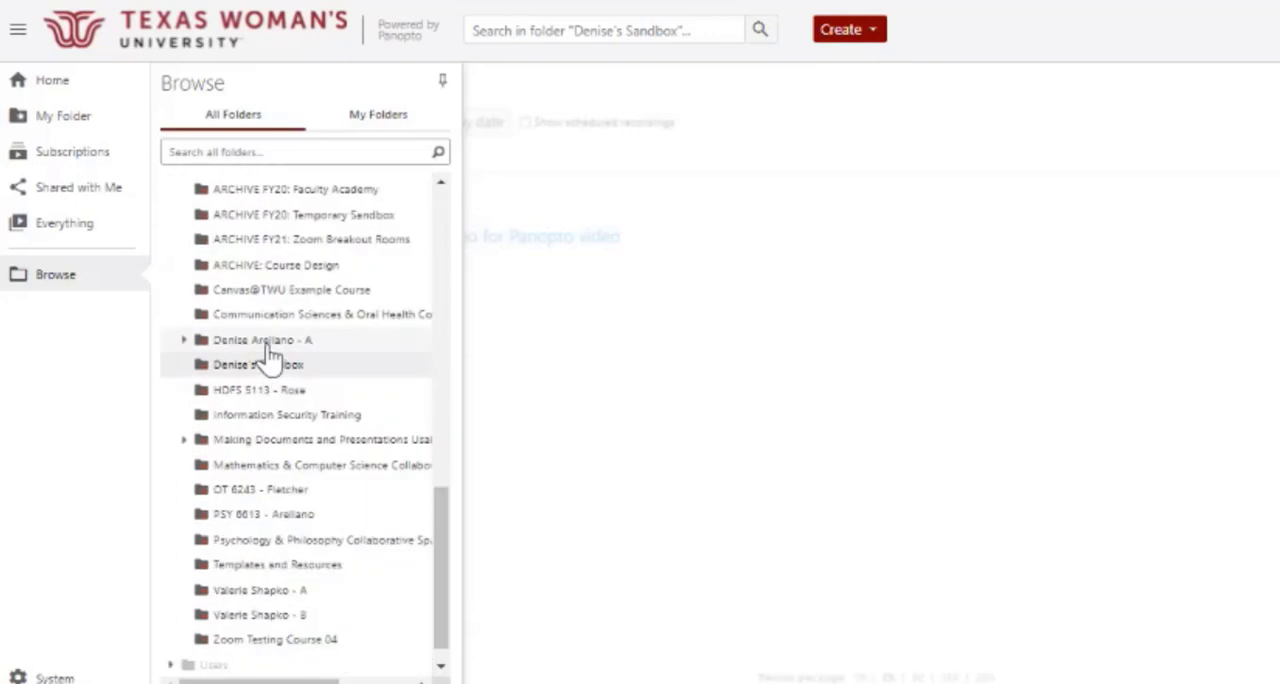
{"action": "mouse_move", "coordinate": [224, 358]}
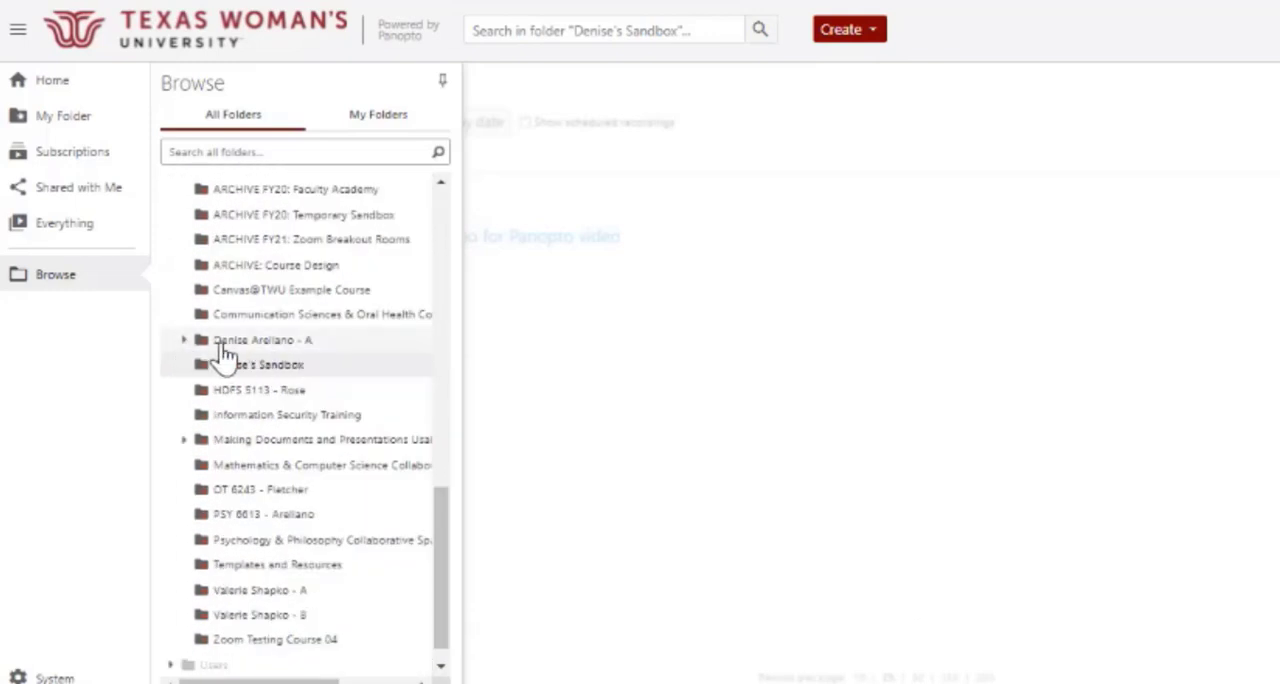
{"action": "left_click", "coordinate": [262, 340]}
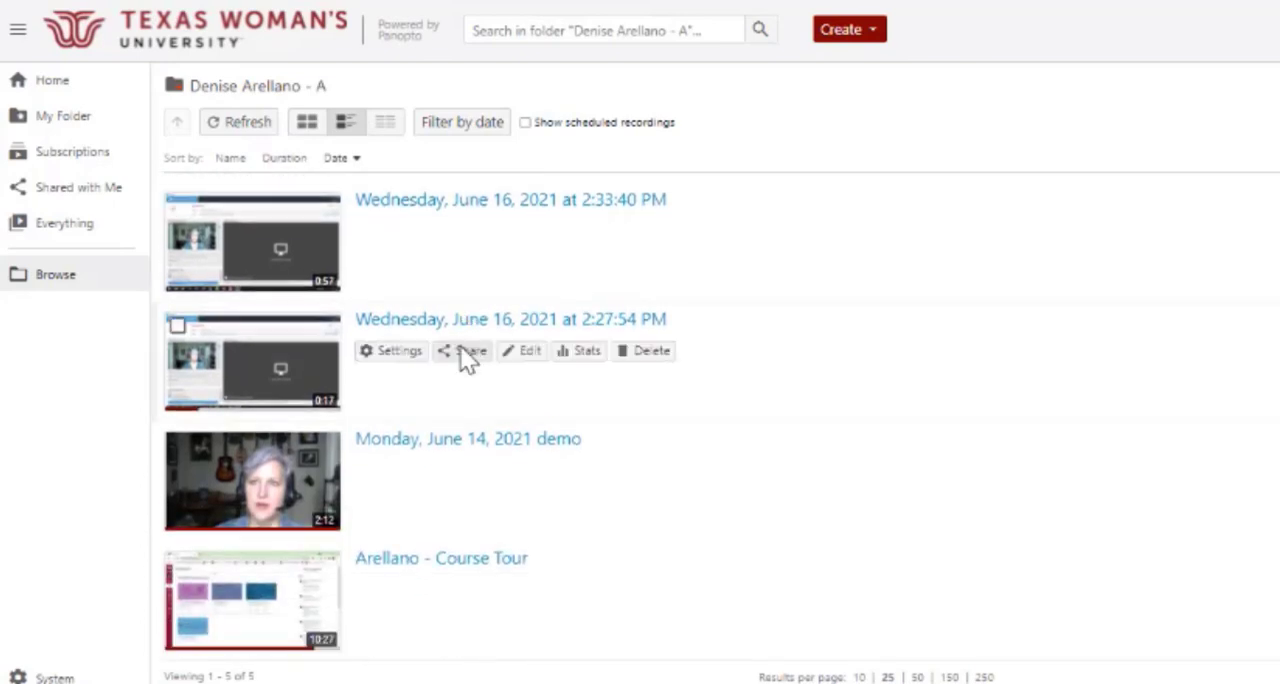
{"action": "mouse_move", "coordinate": [224, 580]}
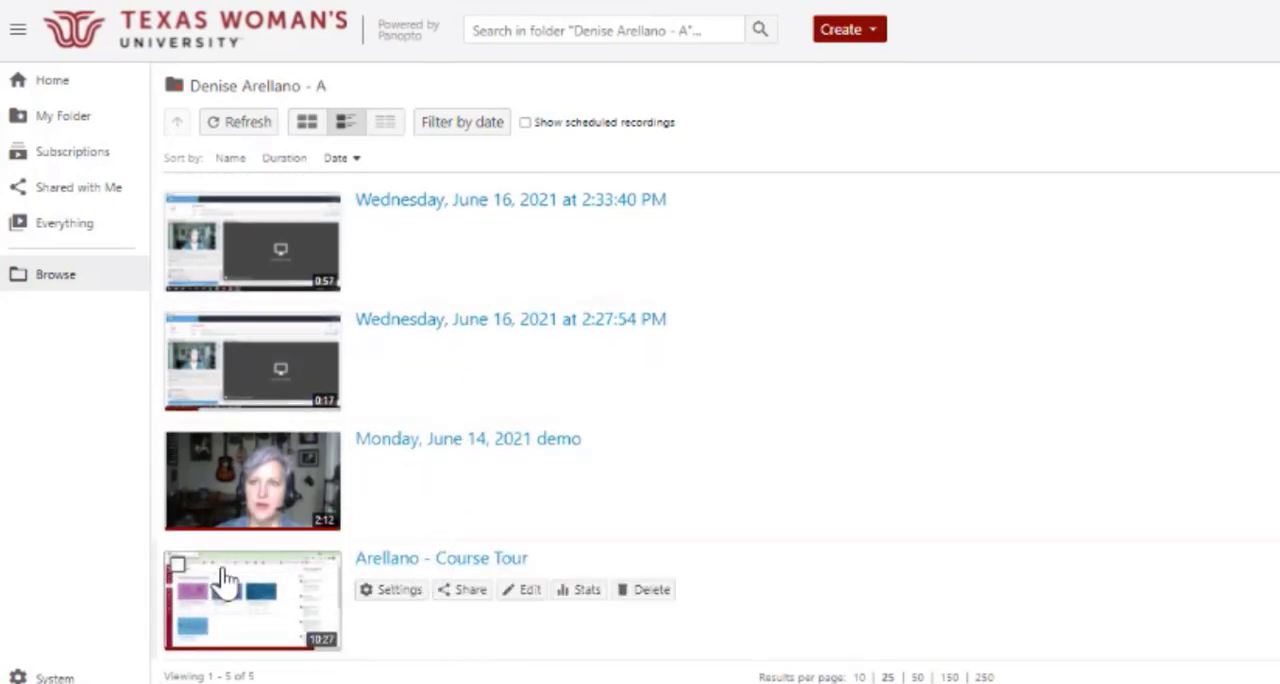
{"action": "mouse_move", "coordinate": [184, 462]}
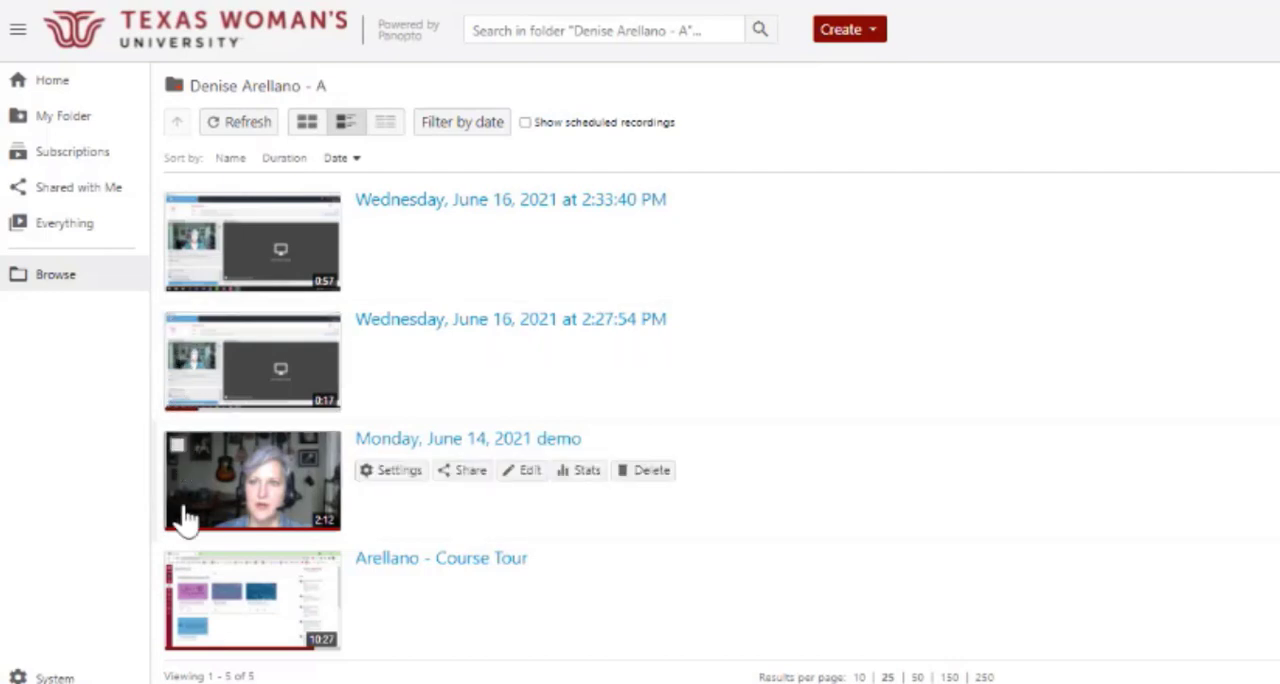
Select all five recordings and move them to Denise's Sandbox.
{"action": "left_click", "coordinate": [176, 564]}
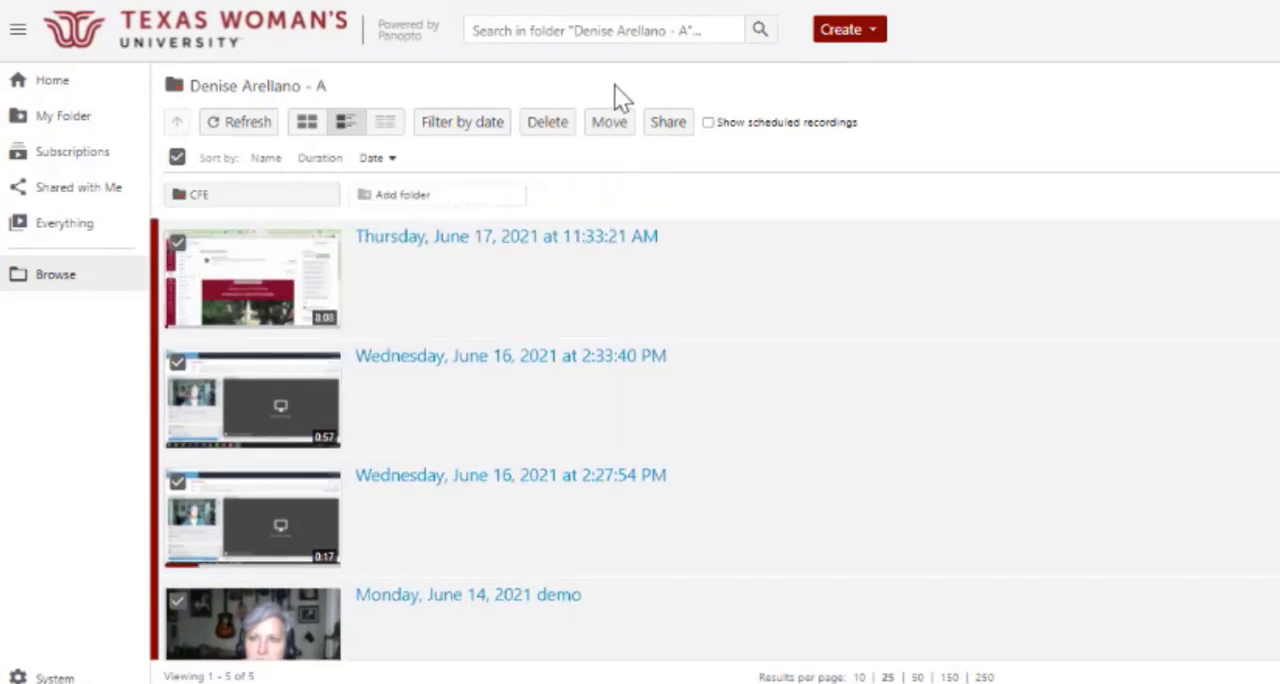
{"action": "left_click", "coordinate": [608, 122]}
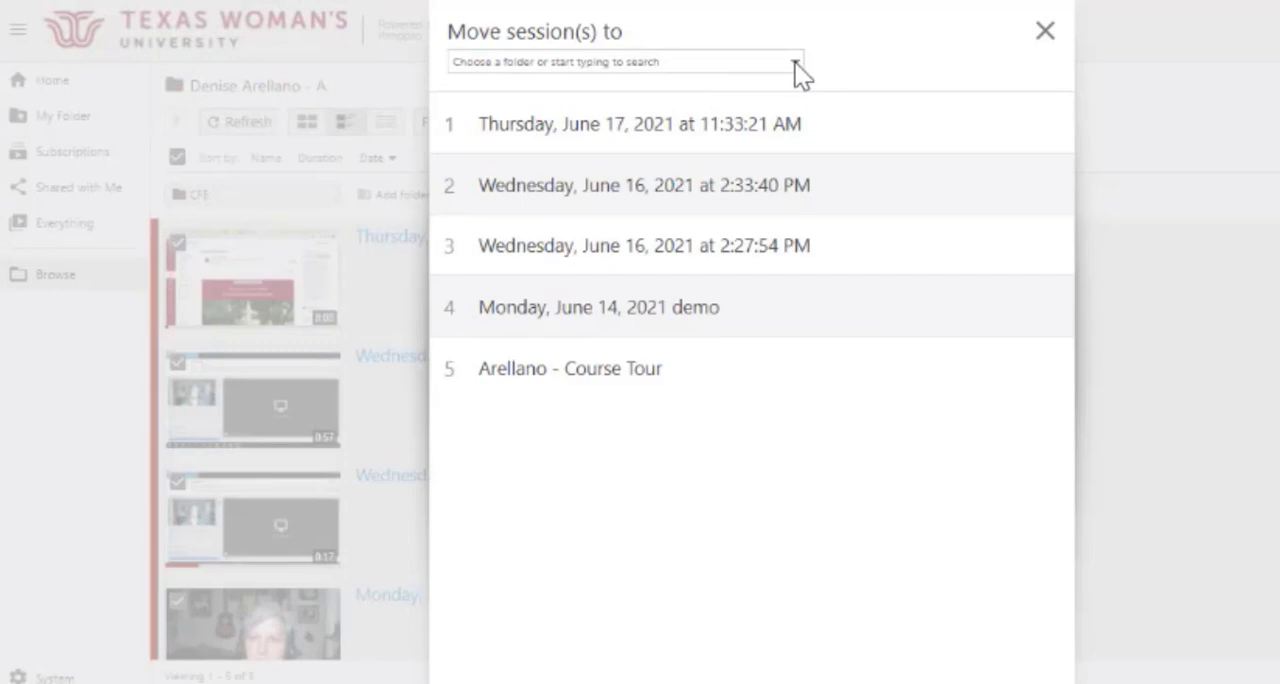
{"action": "left_click", "coordinate": [624, 60]}
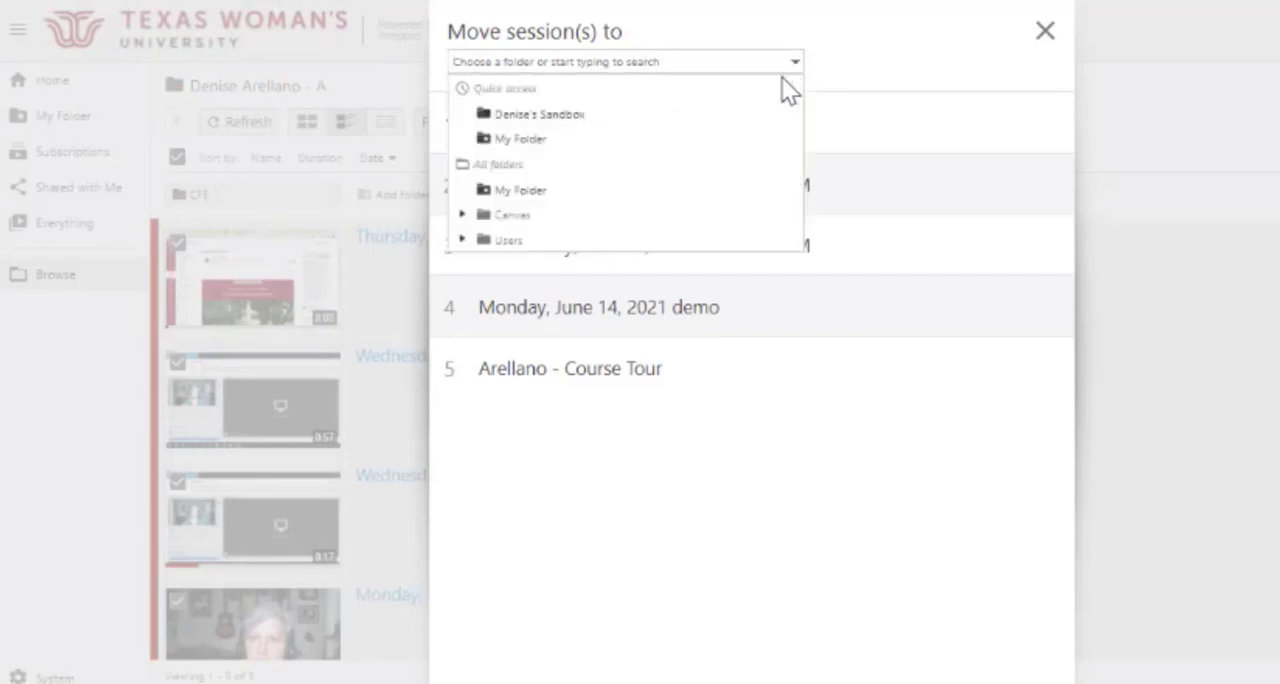
{"action": "mouse_move", "coordinate": [644, 130]}
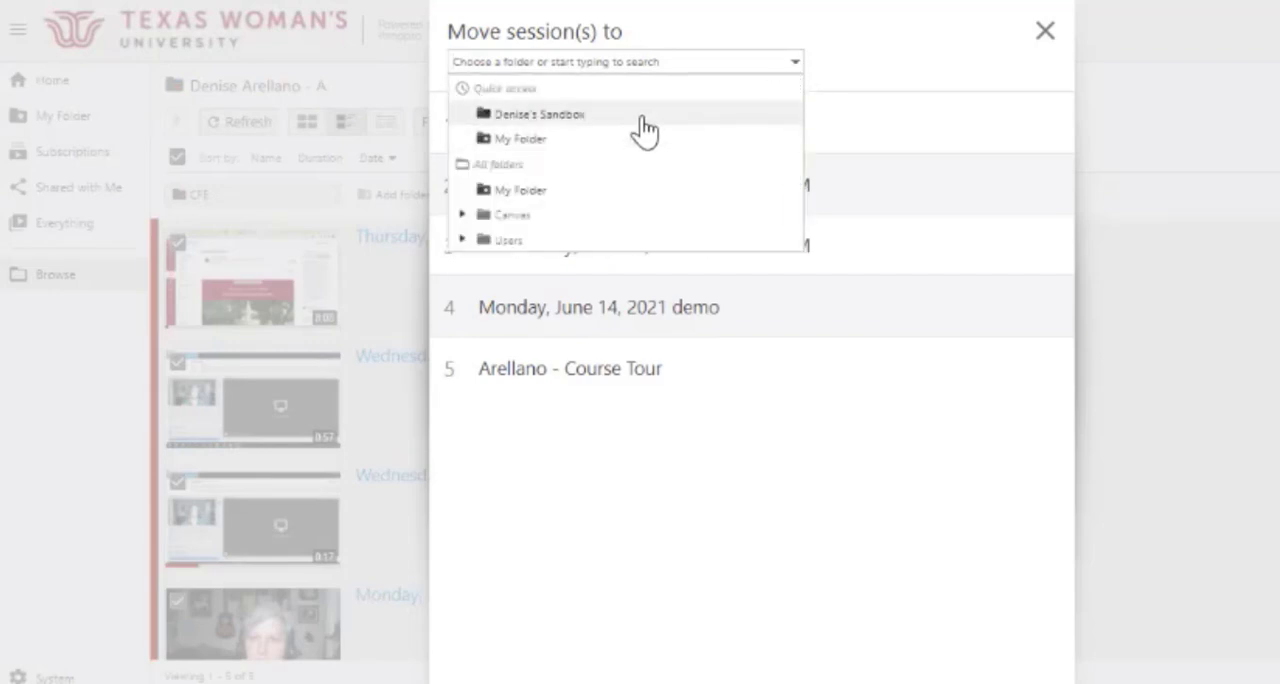
{"action": "left_click", "coordinate": [540, 112]}
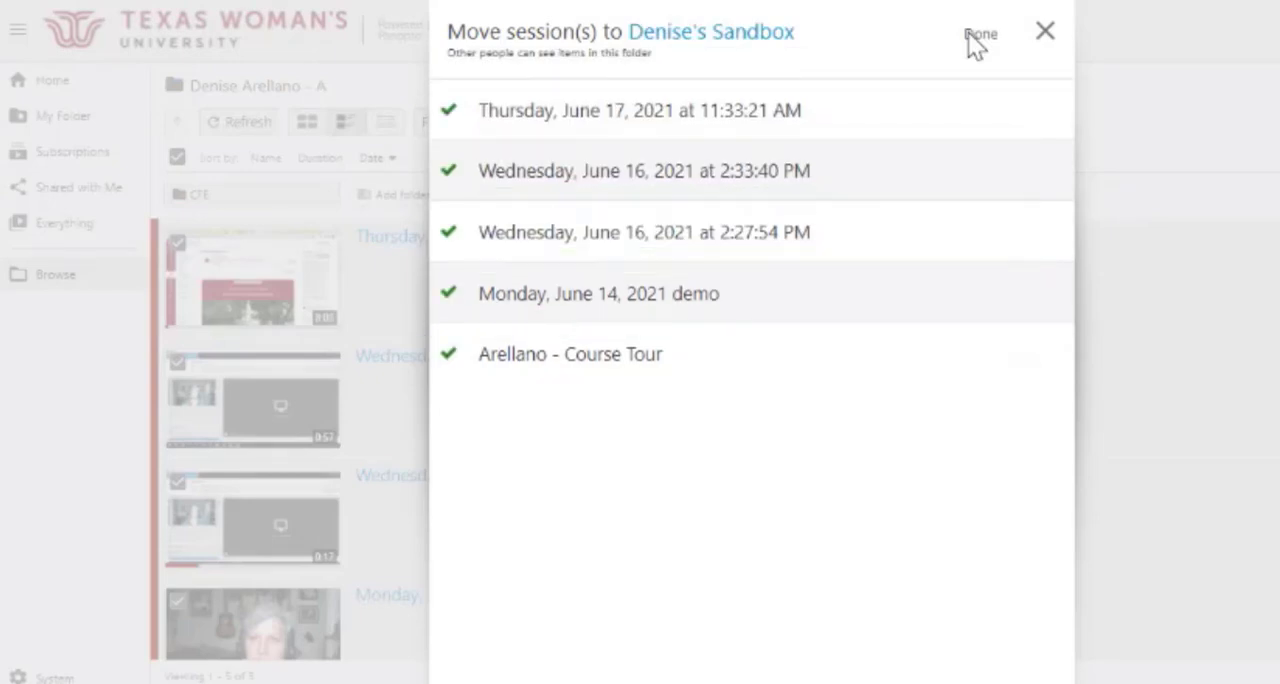
{"action": "left_click", "coordinate": [980, 32]}
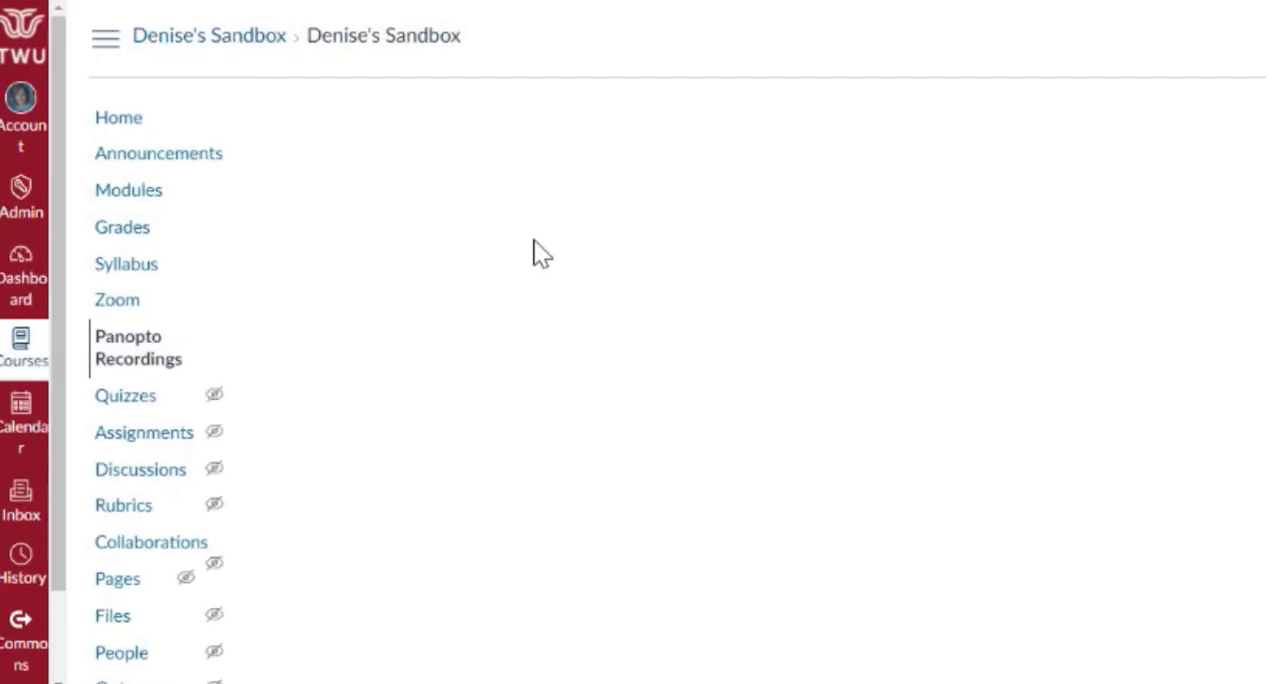
View the sandbox course's recordings list now holding the moved recordings.
{"action": "left_click", "coordinate": [138, 348]}
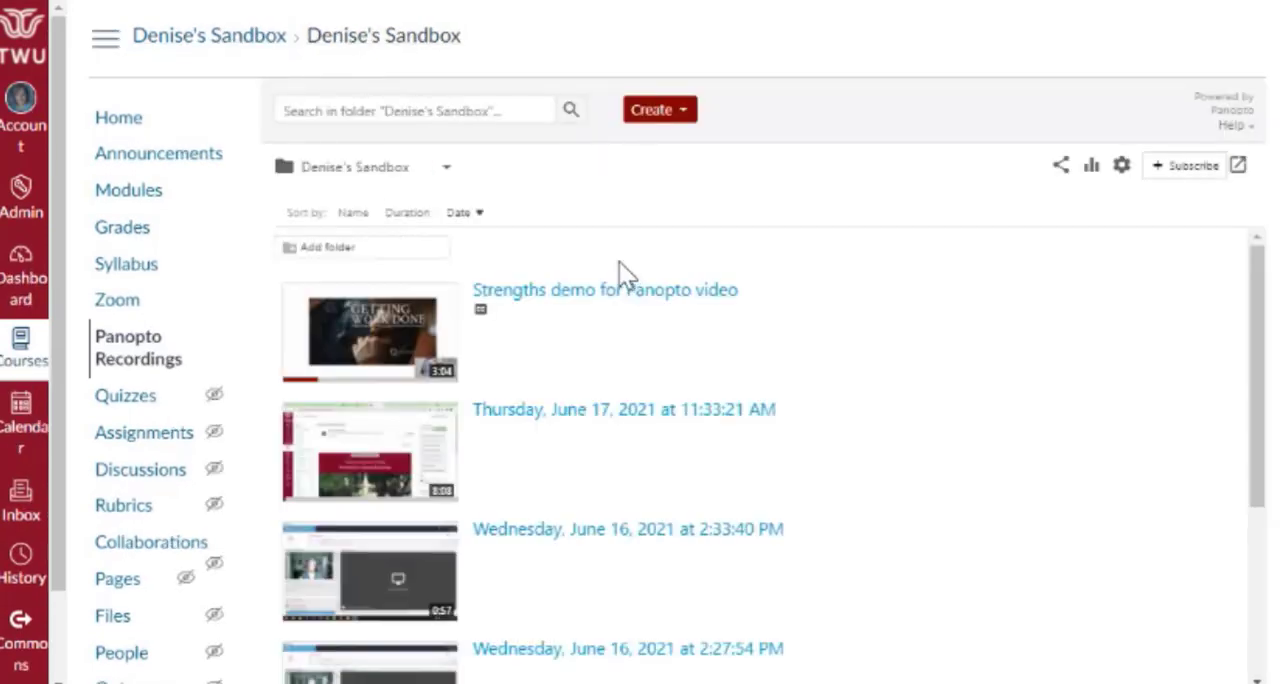
{"action": "scroll", "scroll_direction": "down", "scroll_amount": 3}
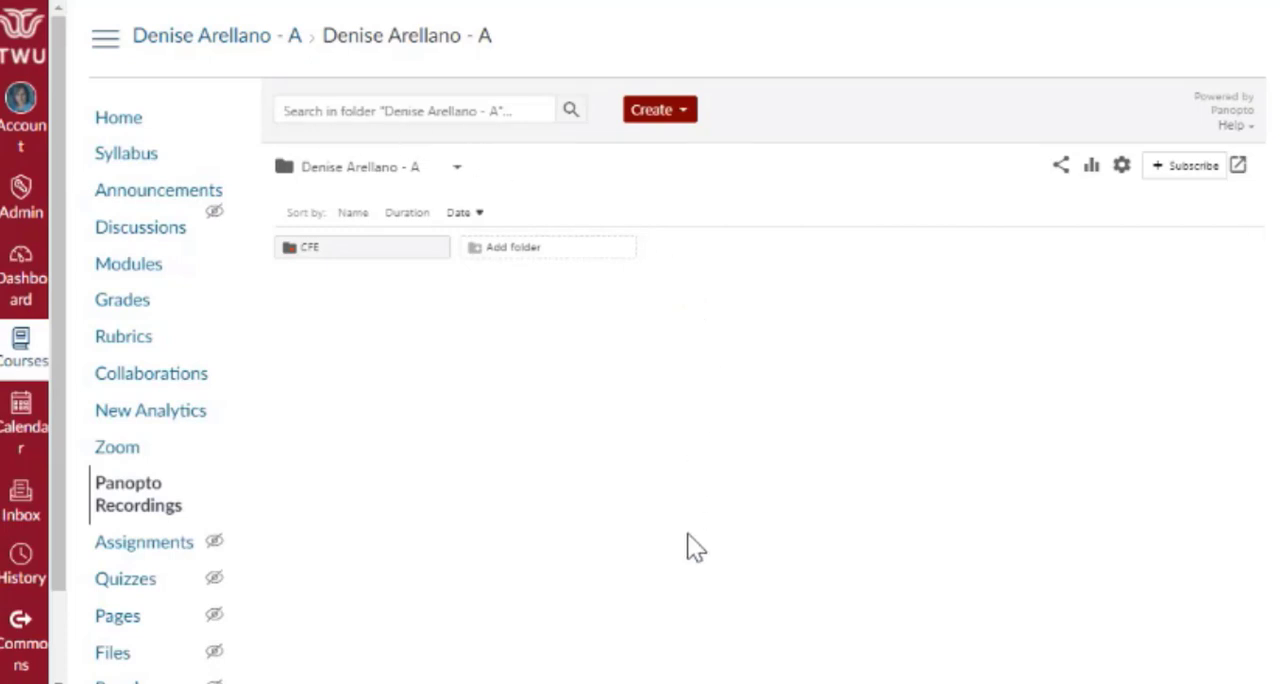
{"action": "mouse_move", "coordinate": [656, 420]}
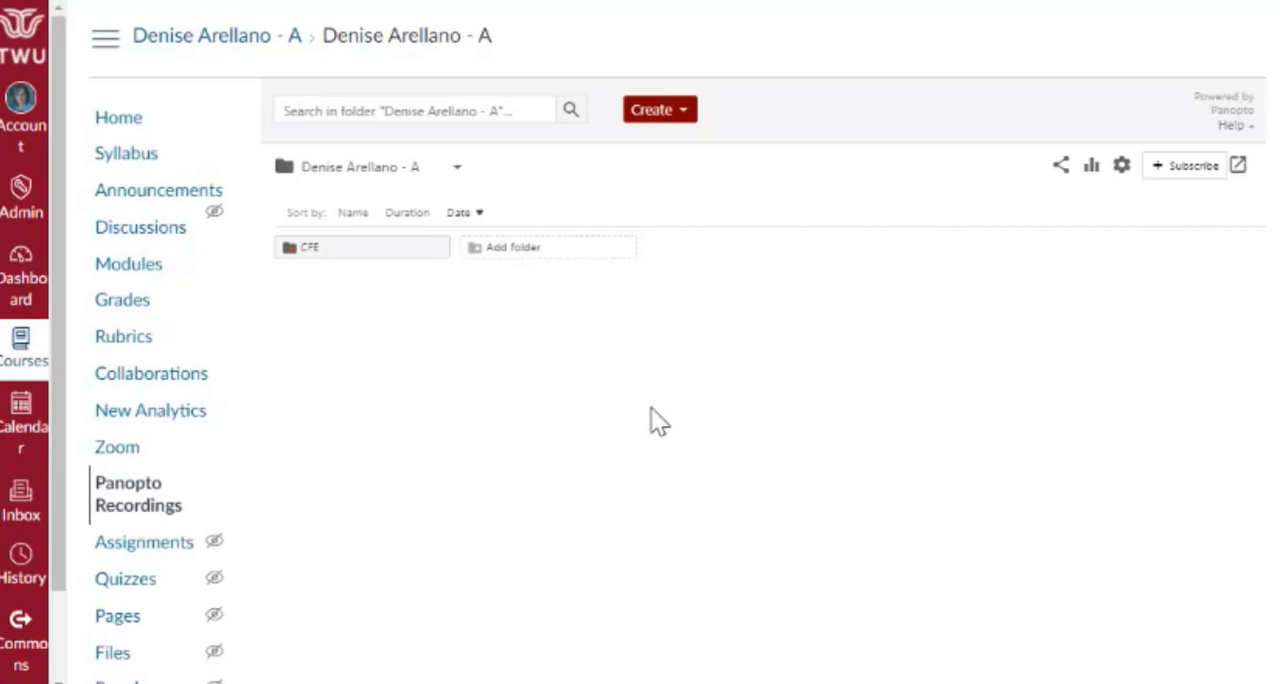
{"action": "mouse_move", "coordinate": [684, 416]}
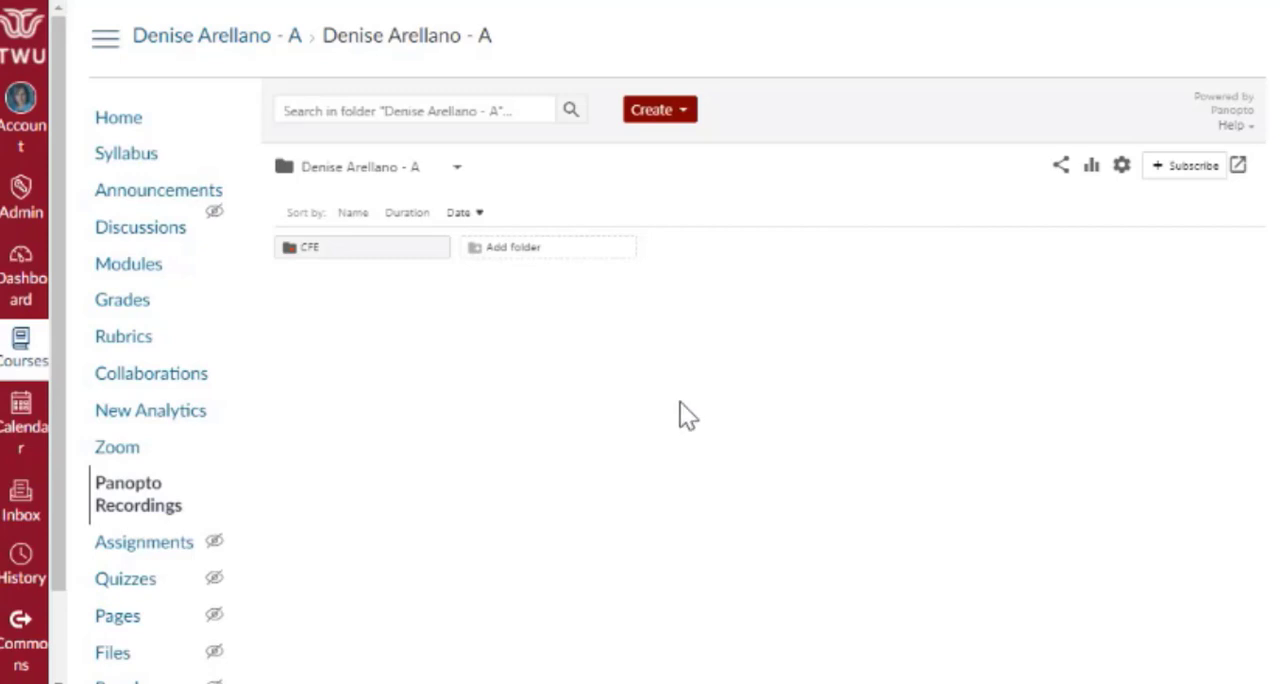
{"action": "mouse_move", "coordinate": [664, 348]}
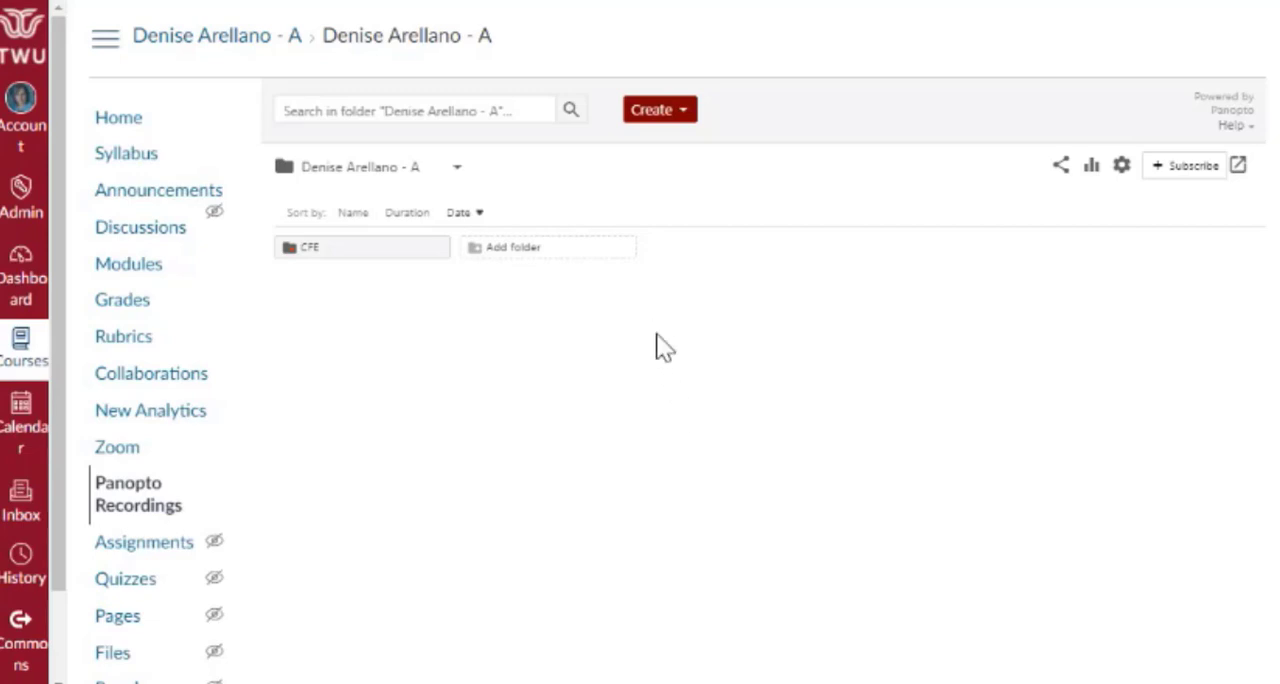
{"action": "mouse_move", "coordinate": [670, 456]}
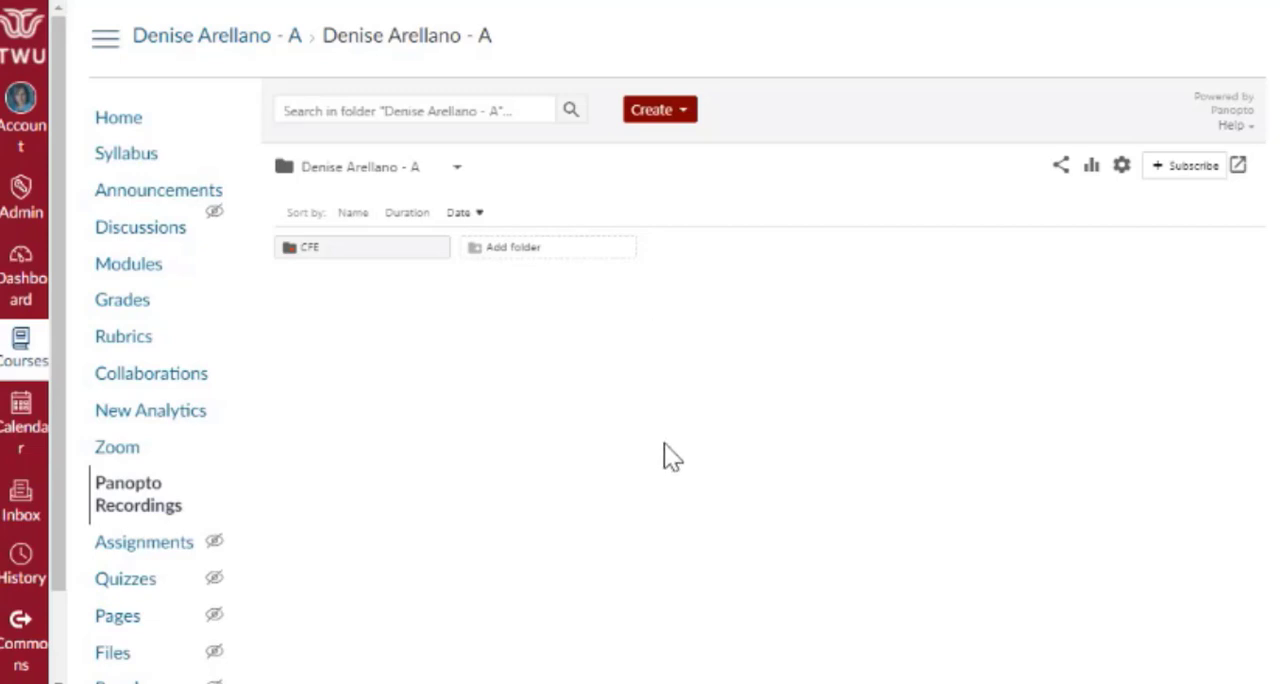